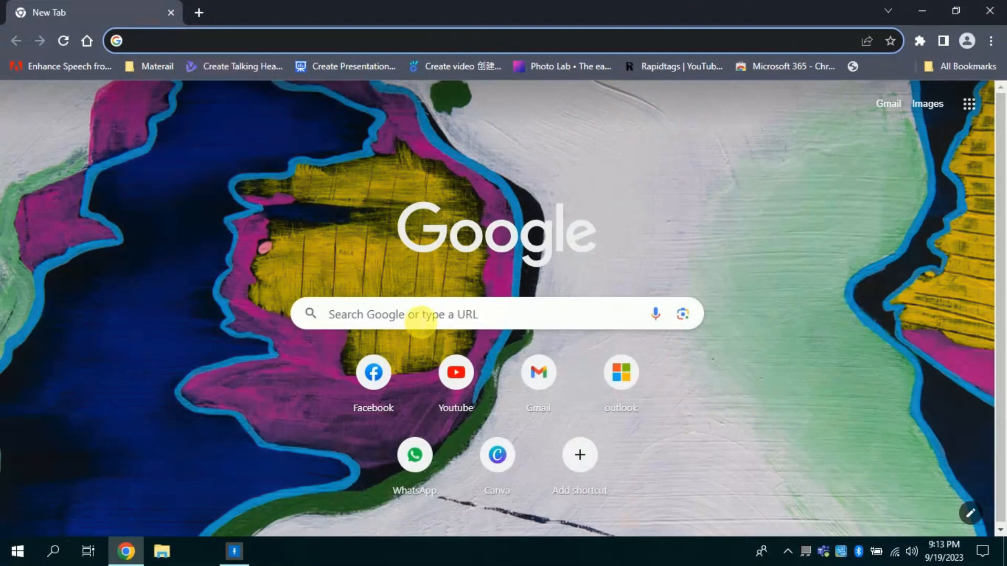
- Search Google for 'gamma ai' and follow the official Gamma website result
text(gamma ai)
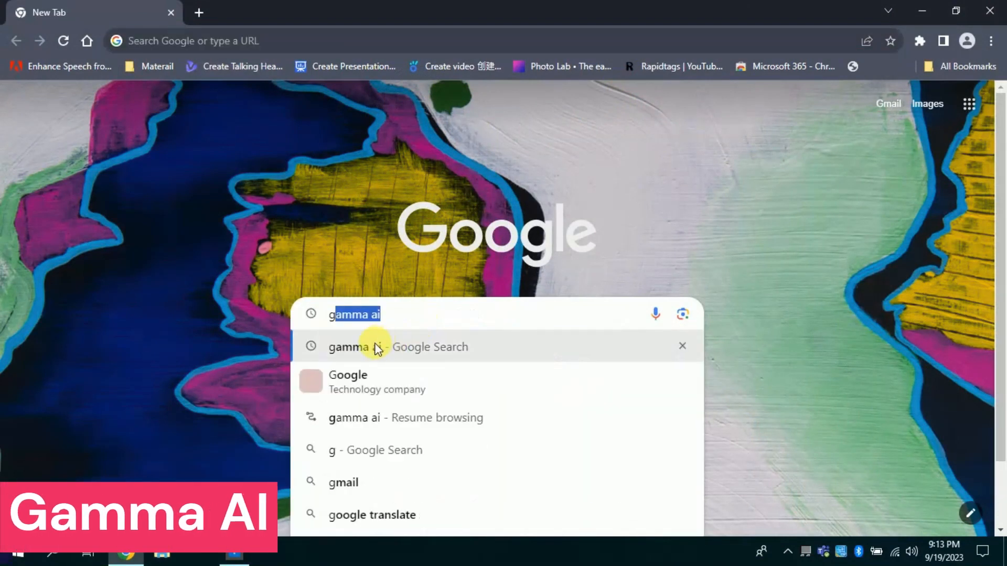
click(397, 347)
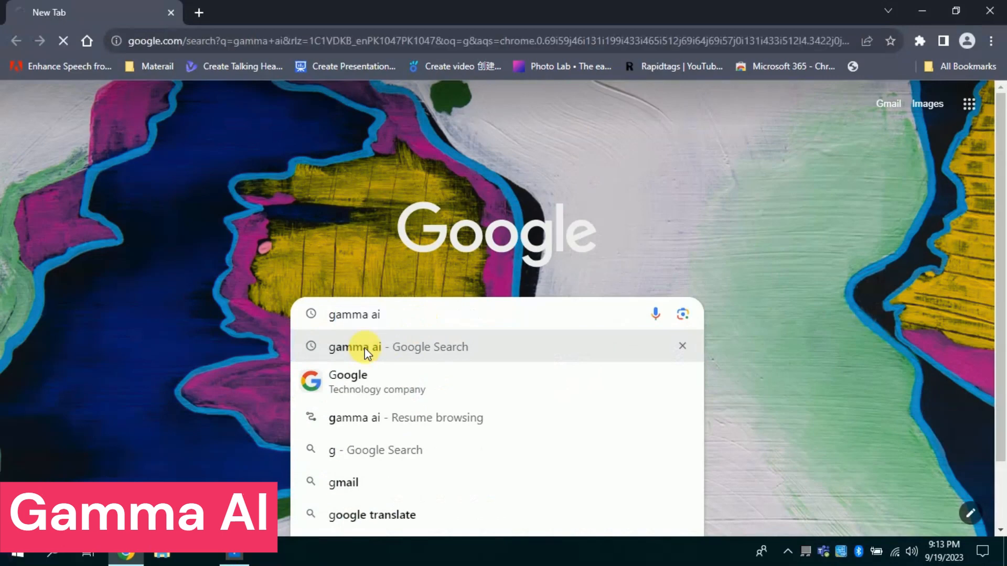
click(398, 346)
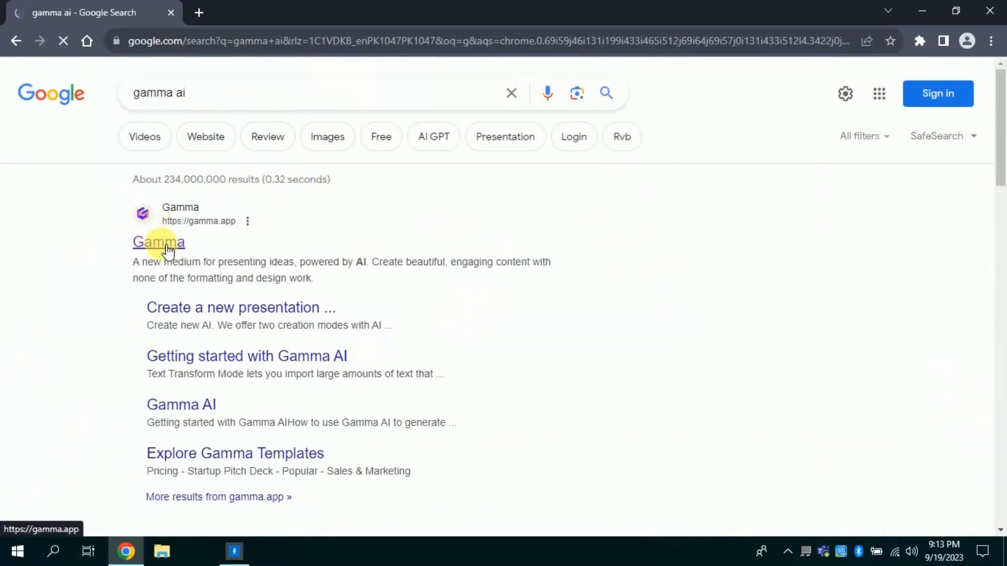
click(157, 243)
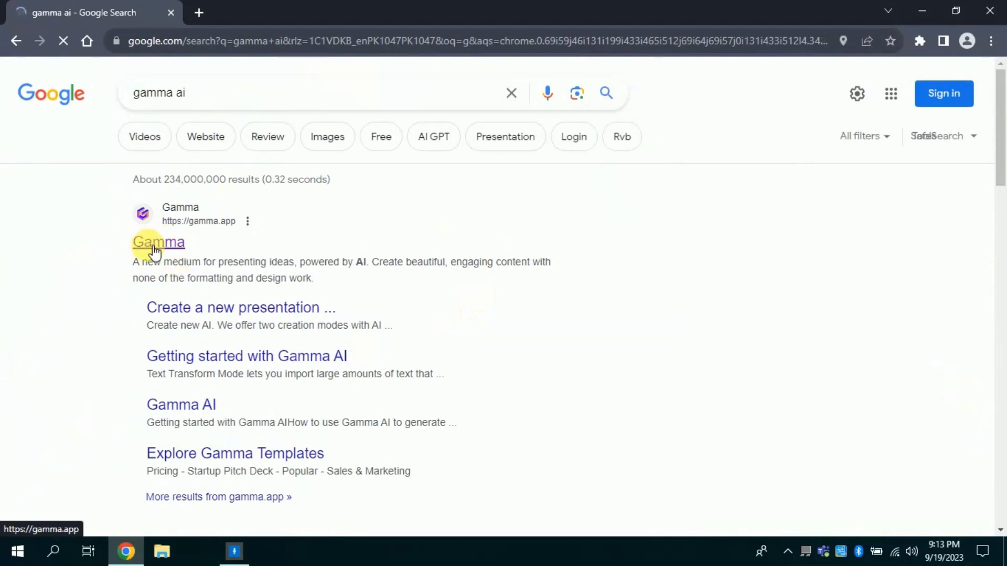
click(158, 243)
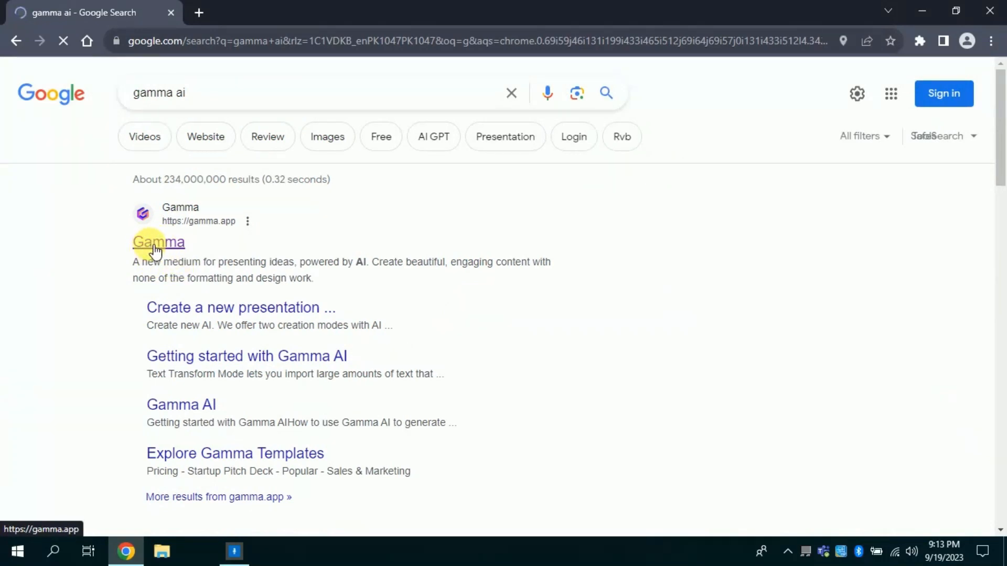
click(158, 243)
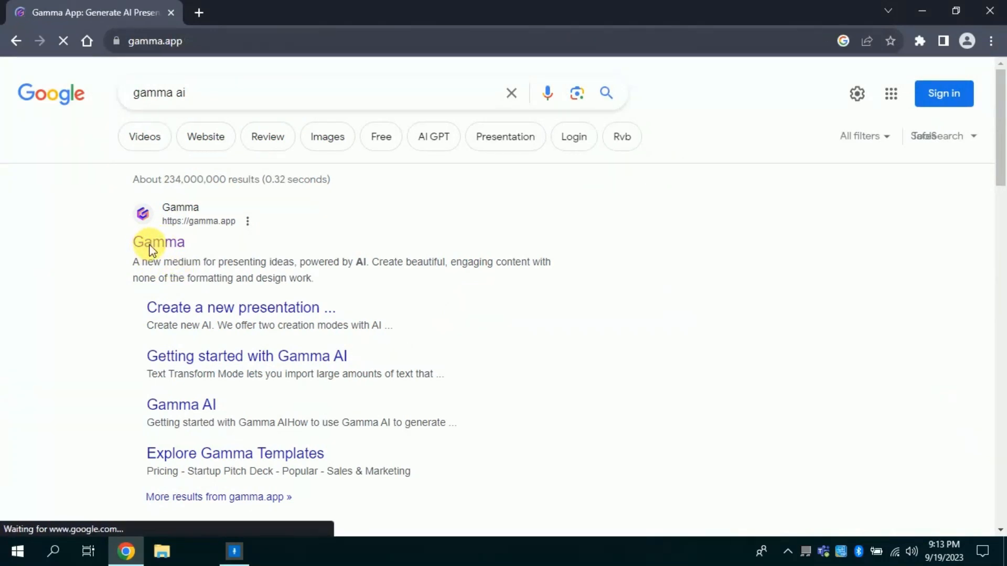
- Browse the Gamma homepage and choose 'Sign up for free' to reach the sign-up page
click(158, 243)
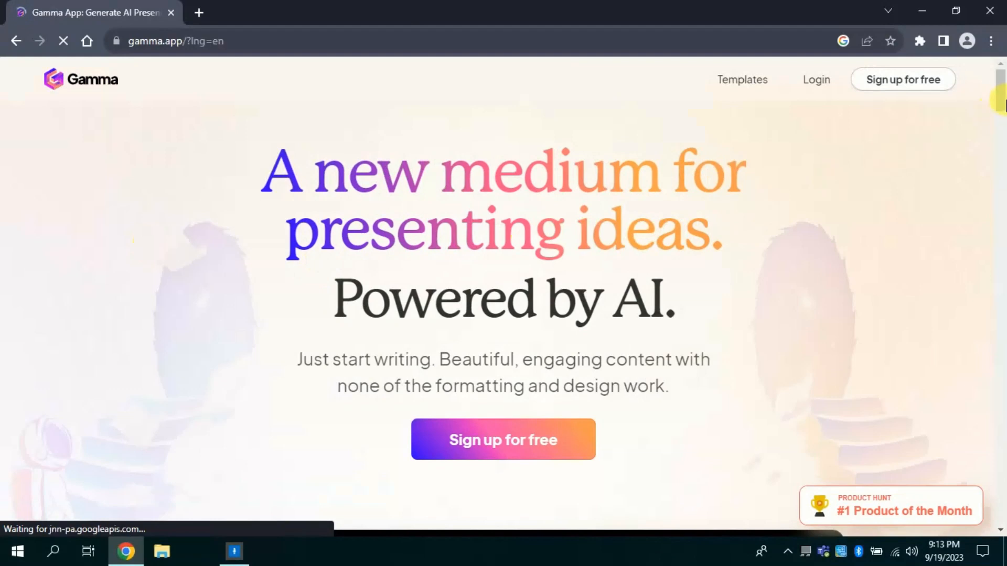
scroll(down, 3)
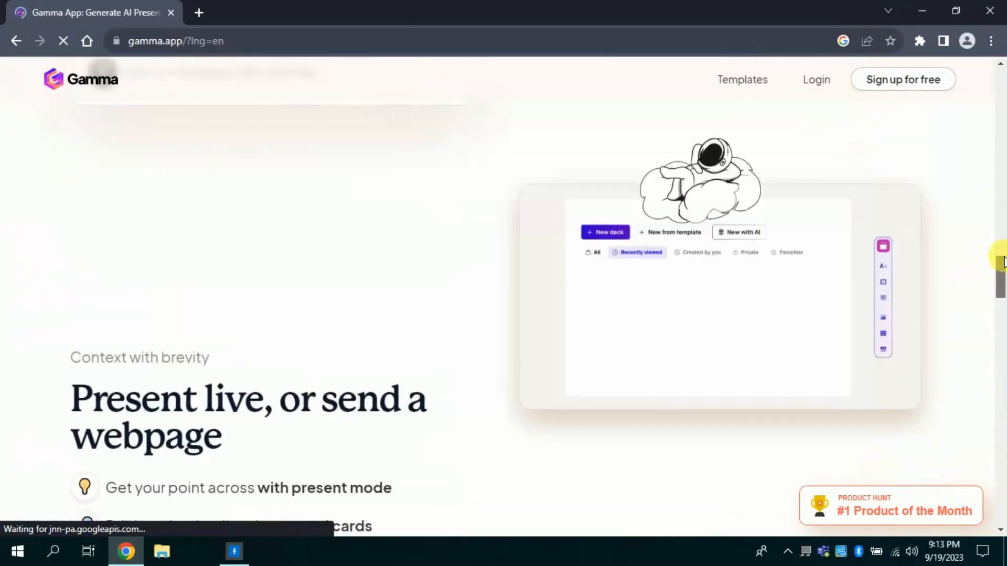
scroll(down, 3)
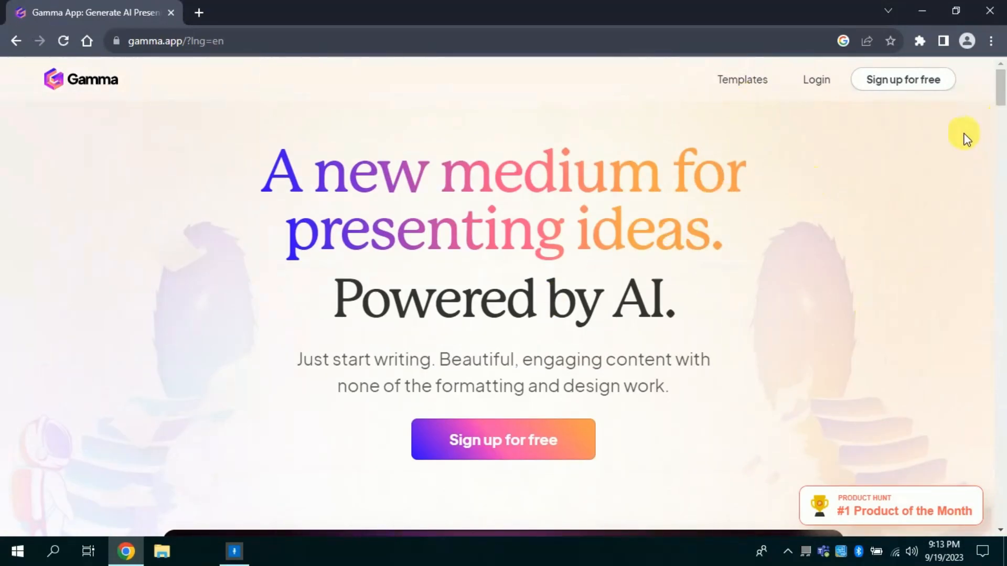
mouse_move(903, 79)
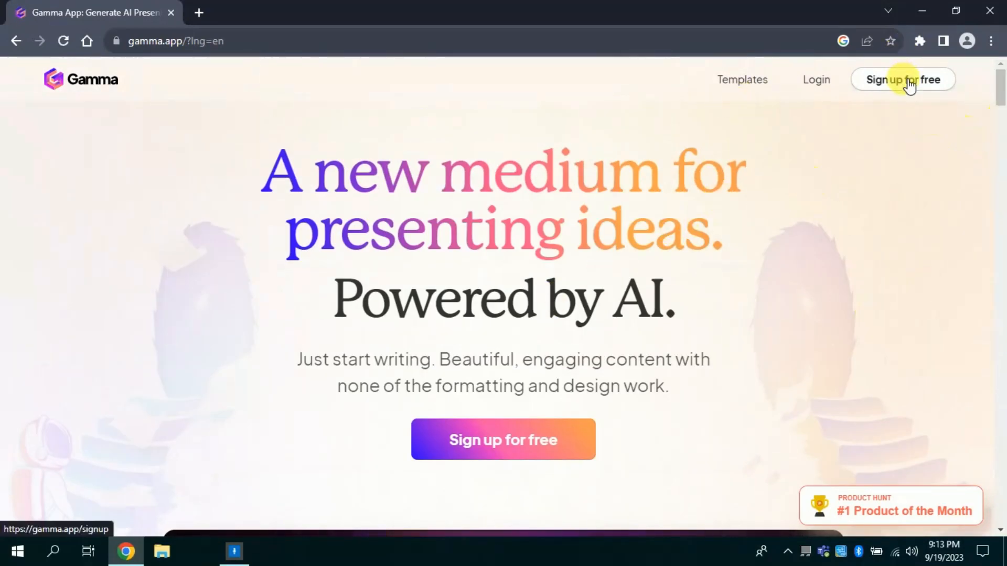
click(902, 80)
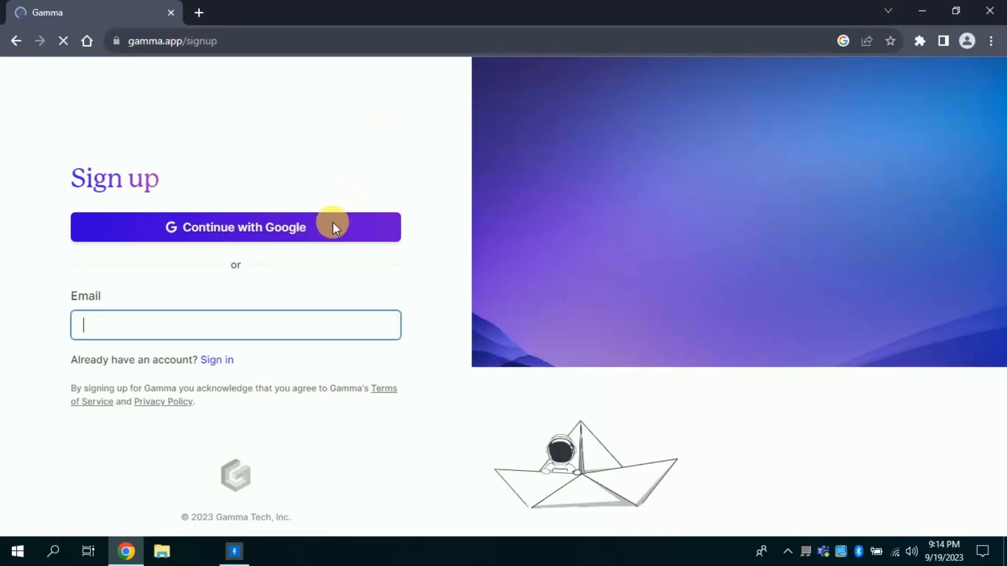
mouse_move(218, 231)
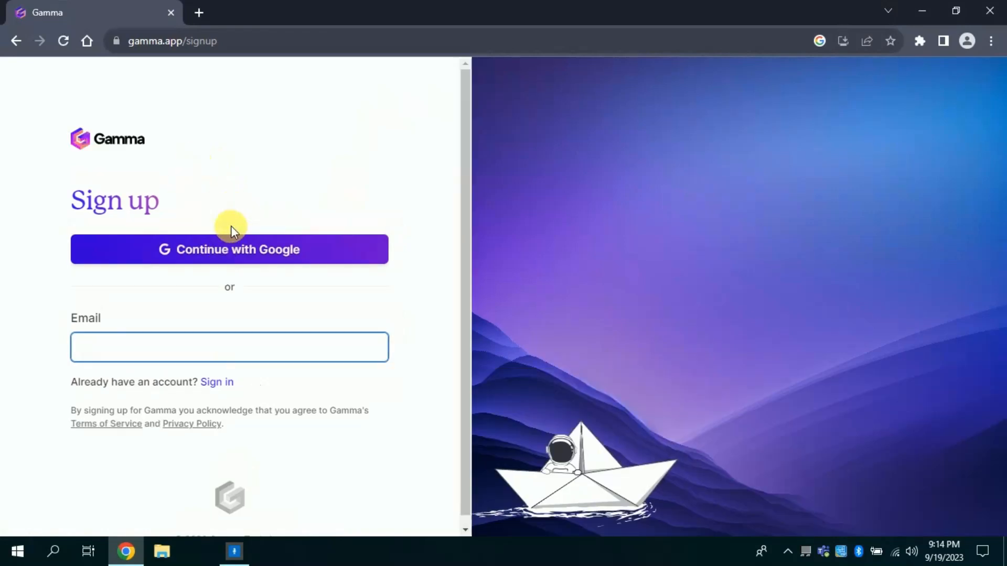
click(229, 249)
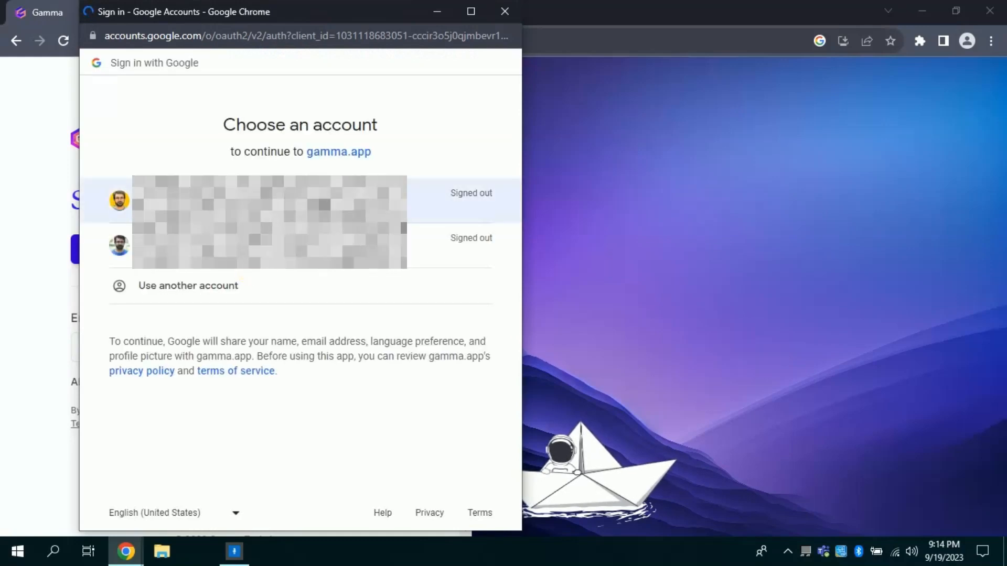
click(269, 245)
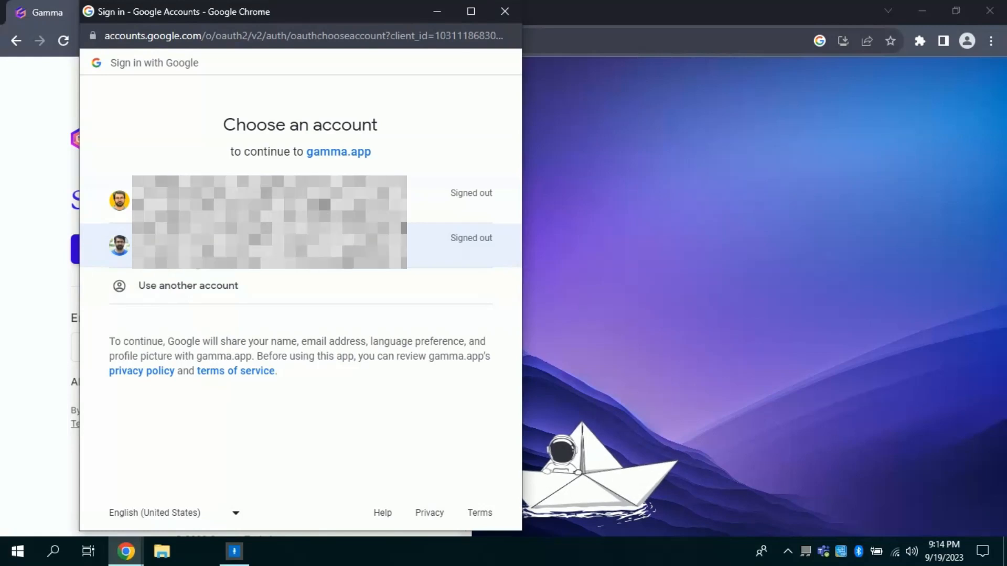
click(257, 245)
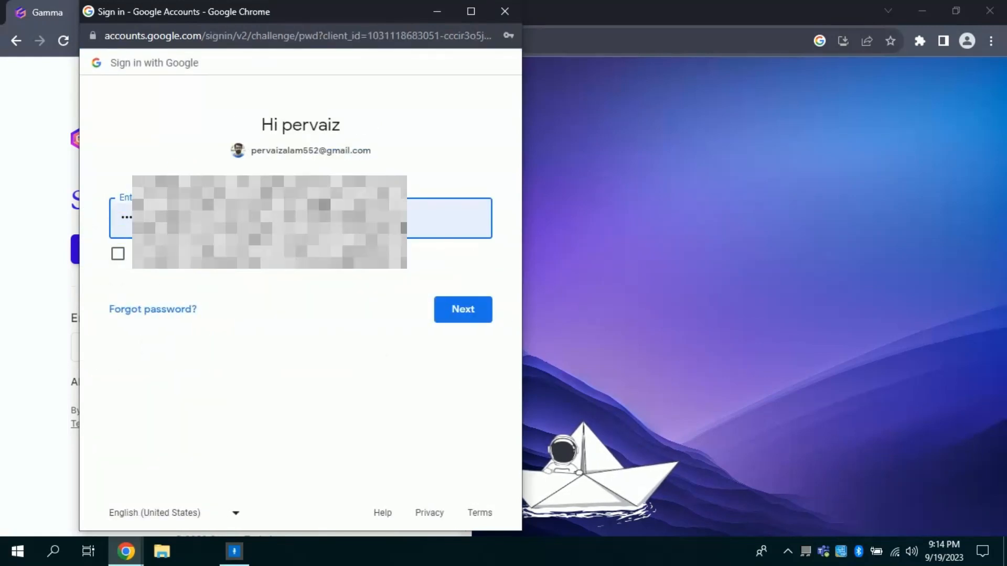
click(463, 309)
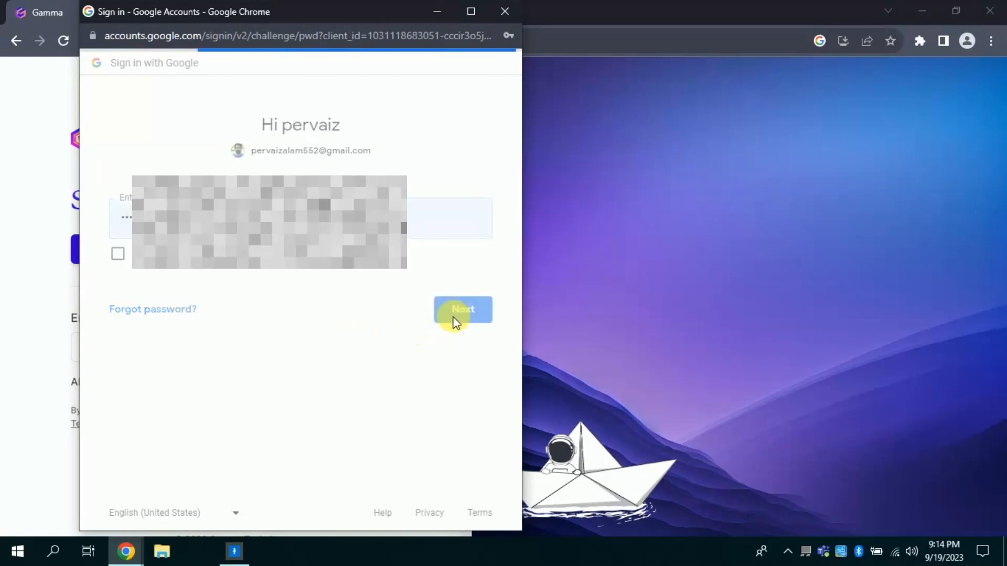
click(463, 309)
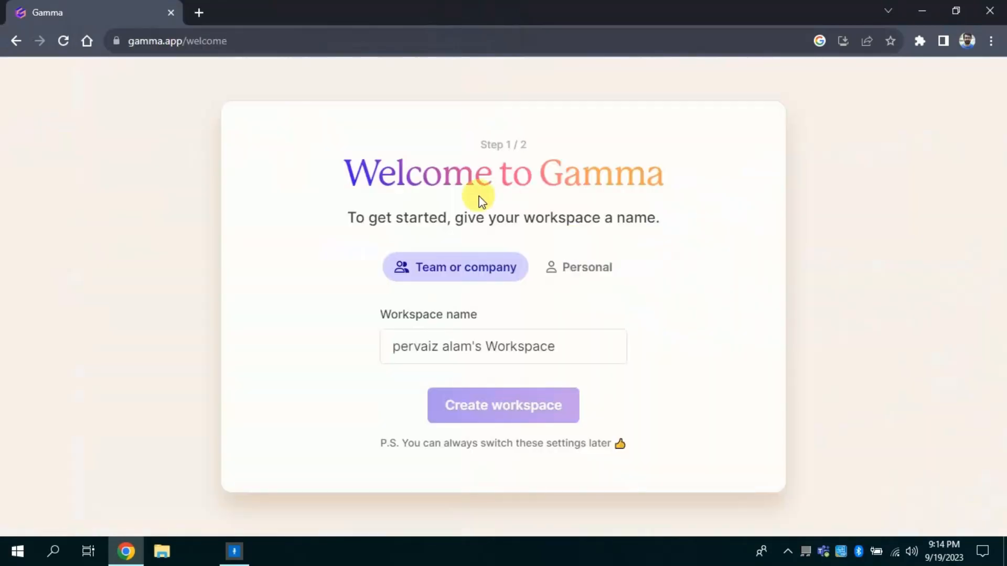
- Create a Personal workspace keeping its default name
click(577, 267)
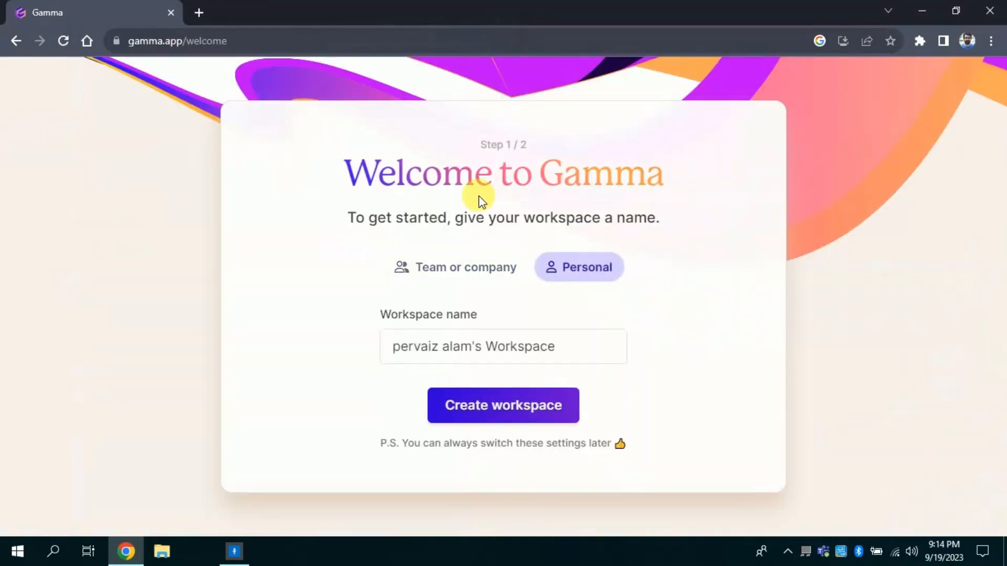
mouse_move(492, 289)
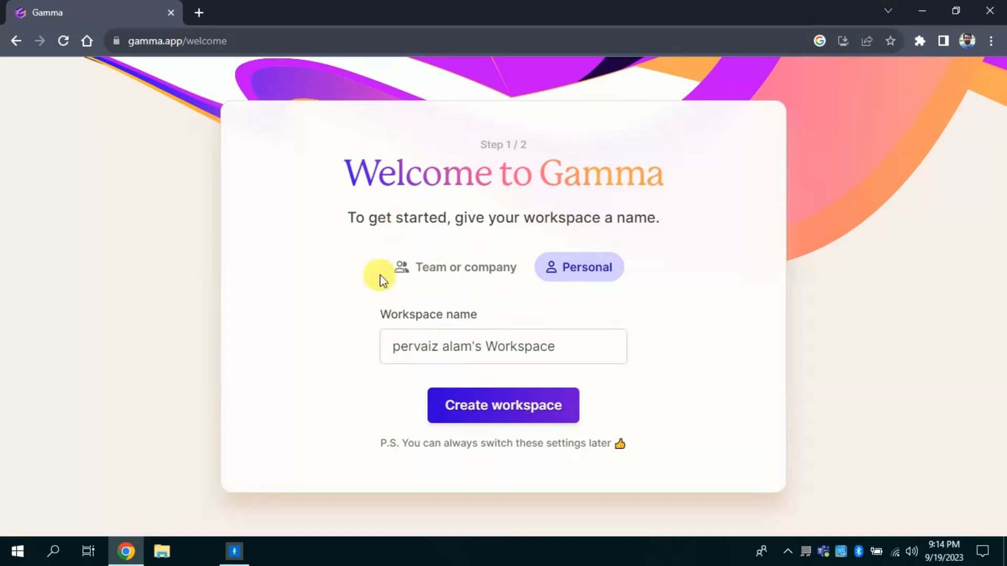
click(503, 346)
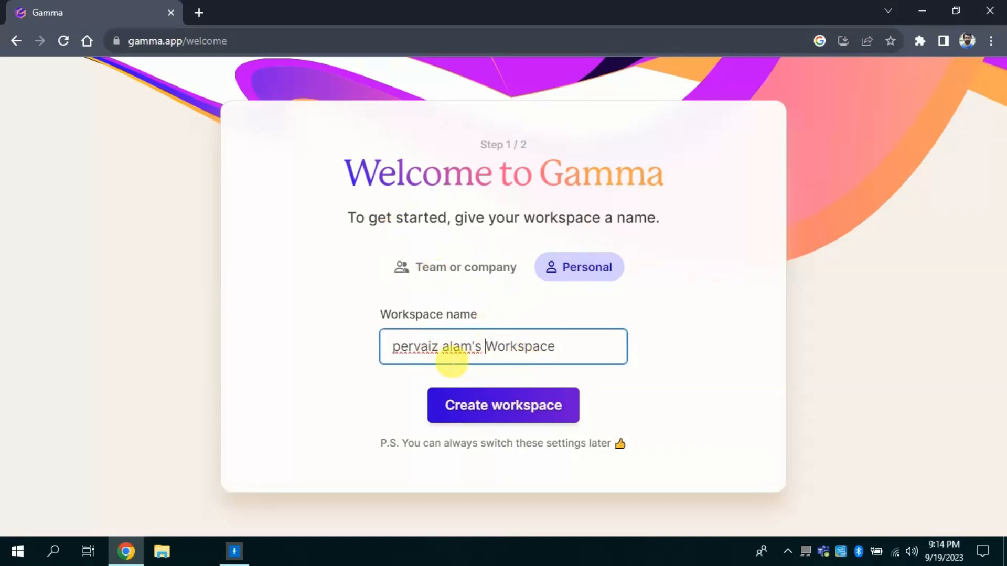
mouse_move(571, 275)
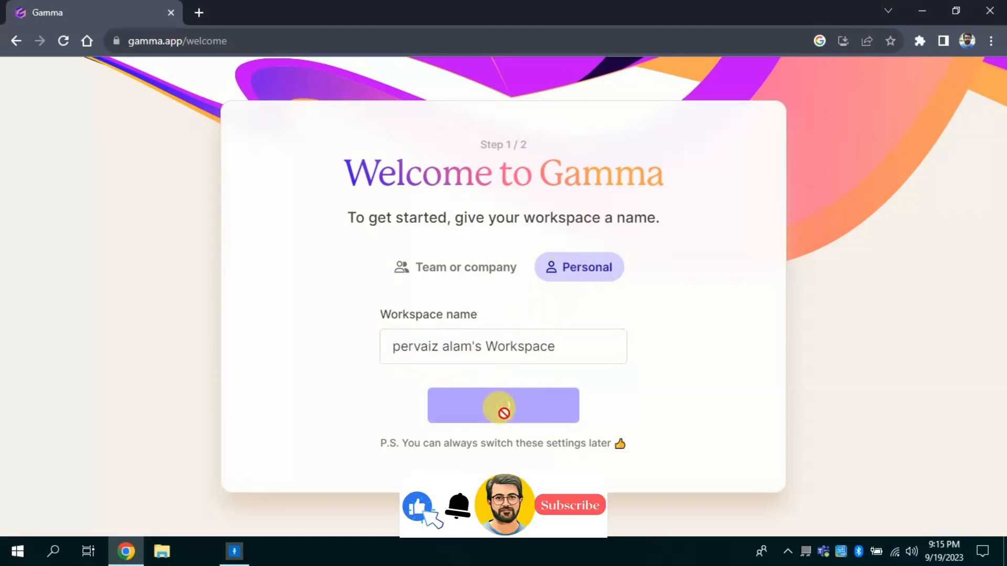
click(503, 405)
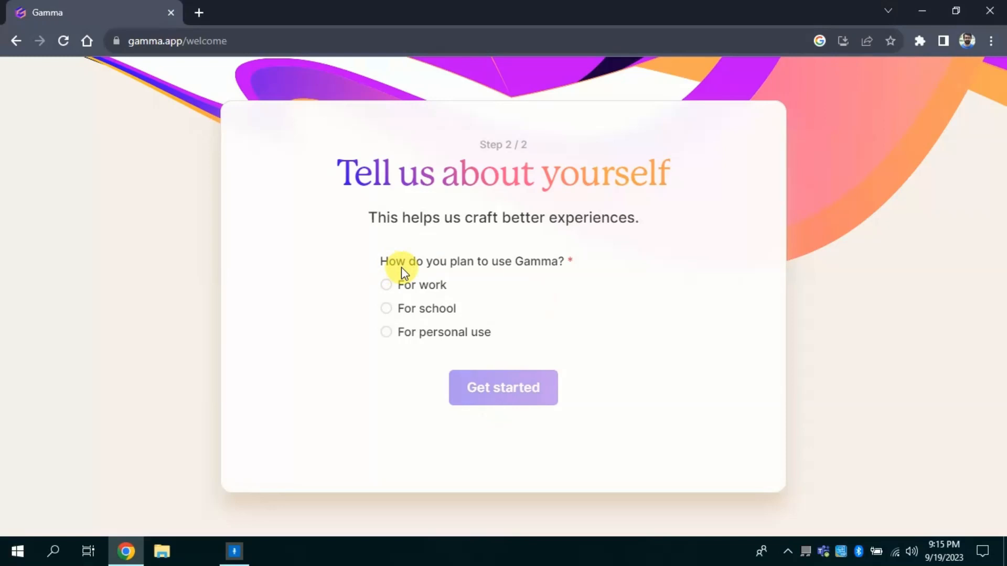
mouse_move(632, 198)
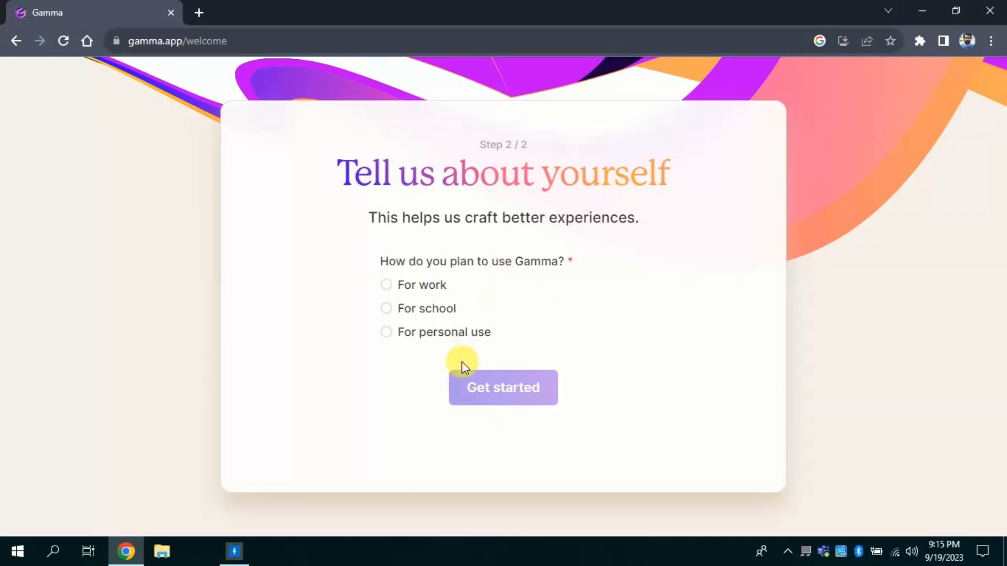
- Answer the profile as personal use, Education (educator), heard via 'social media', and get started
click(386, 332)
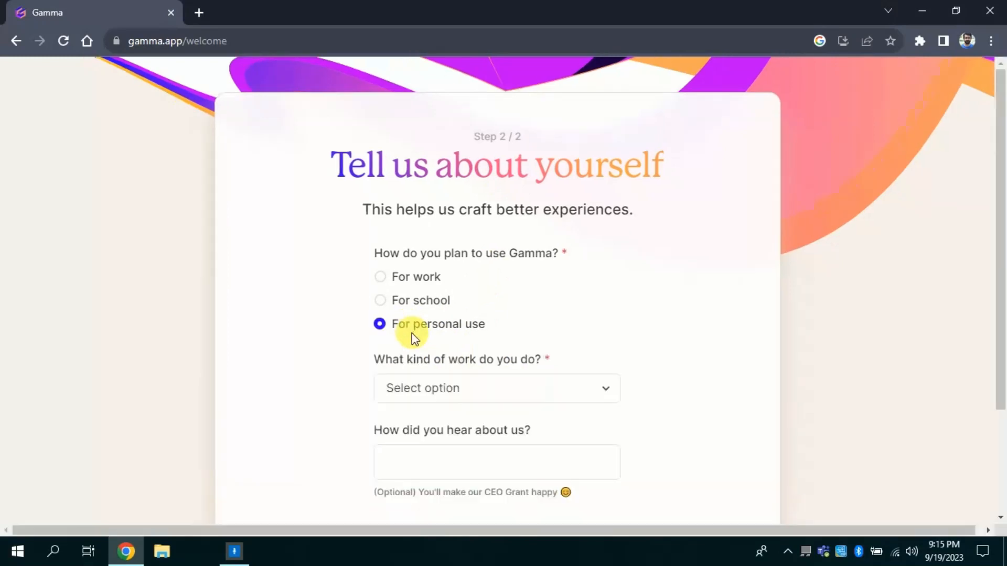
click(495, 388)
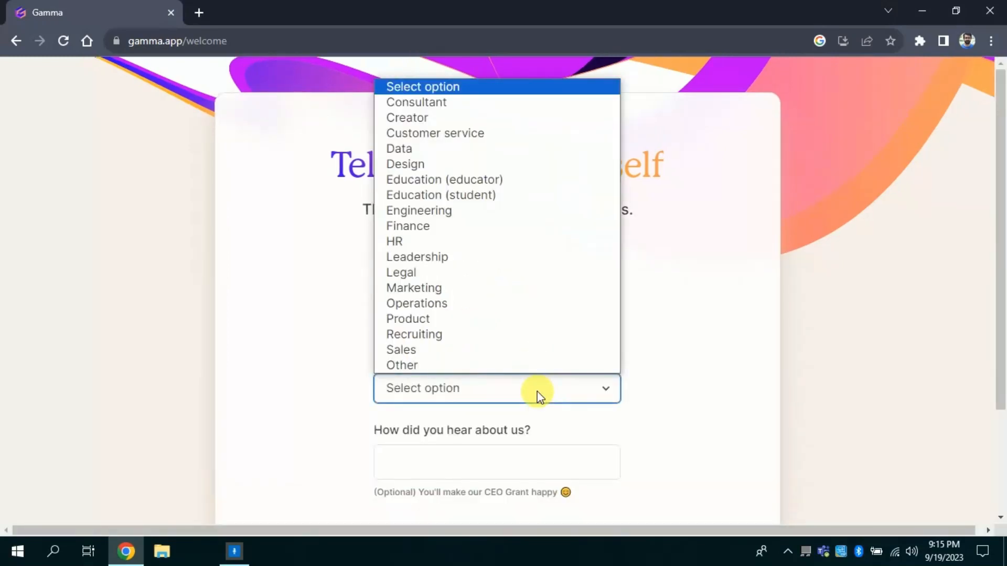
mouse_move(440, 194)
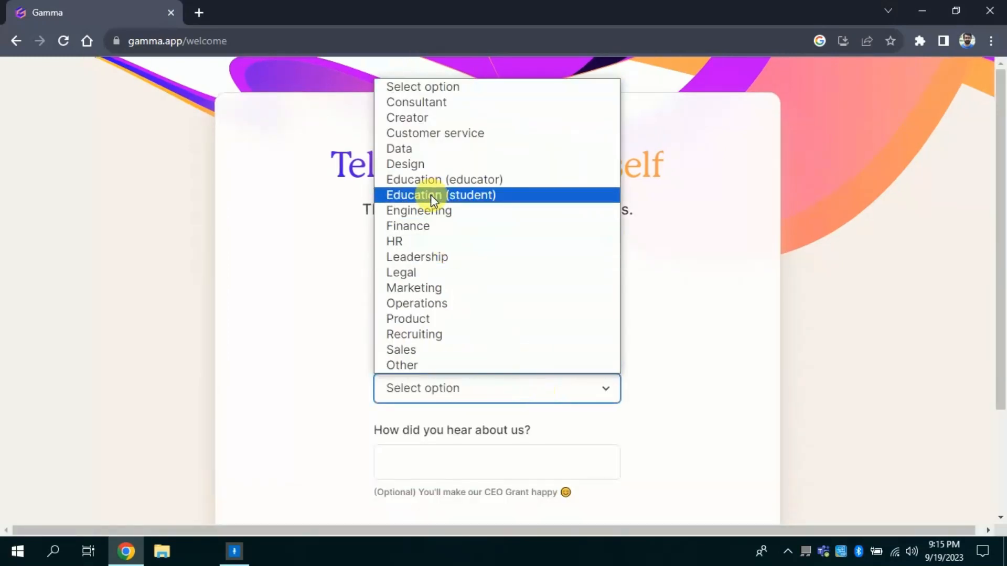
click(444, 179)
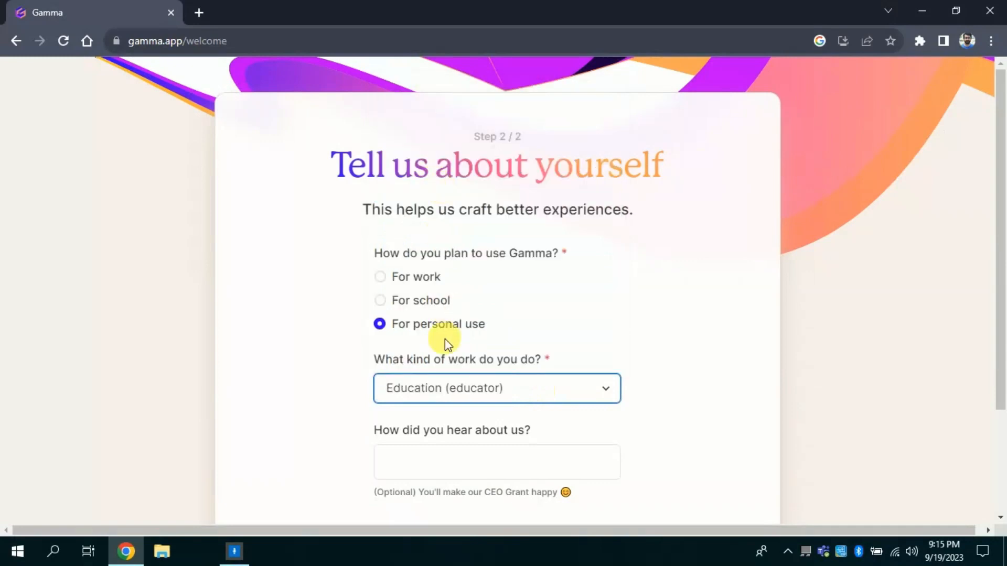
scroll(down, 3)
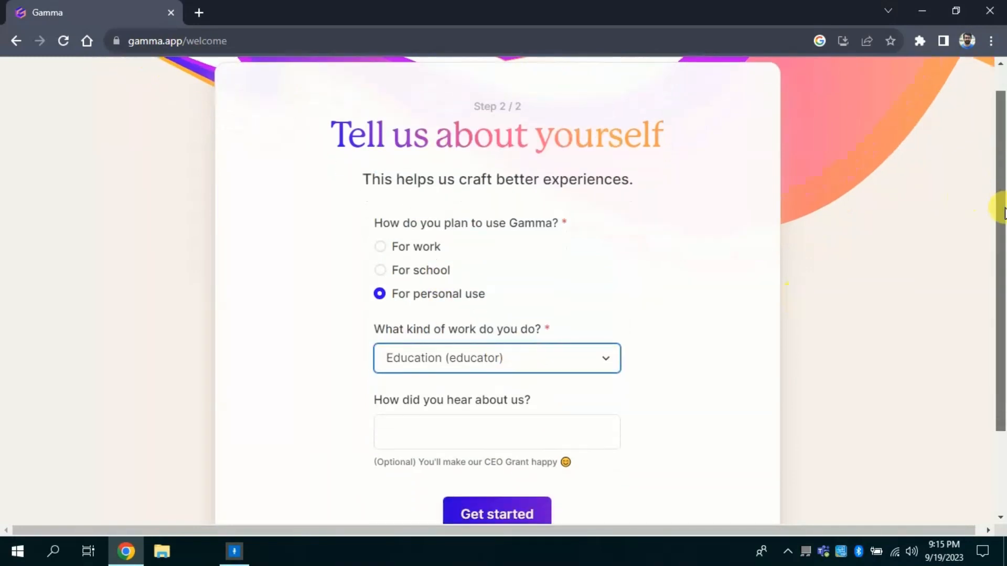
scroll(down, 3)
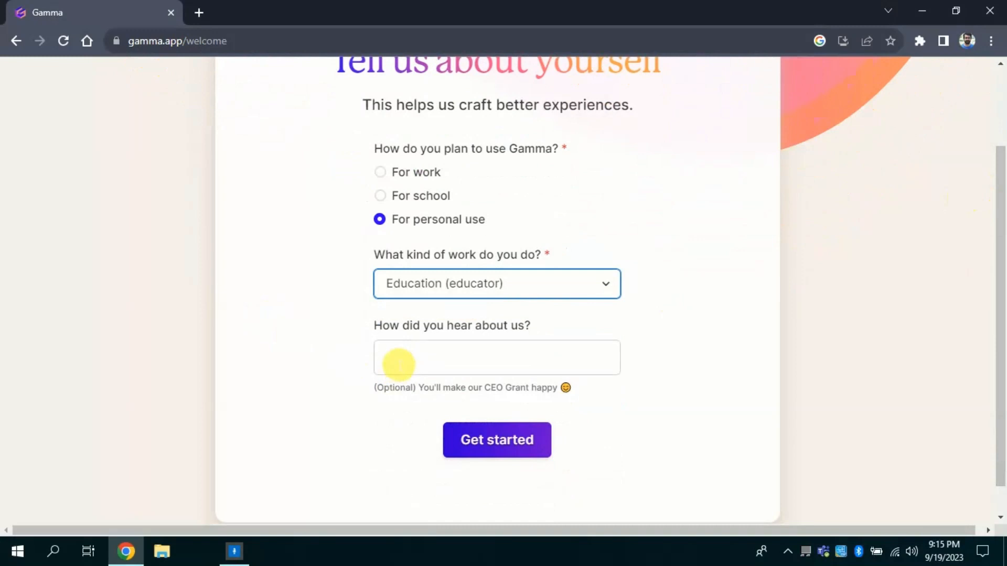
text(s)
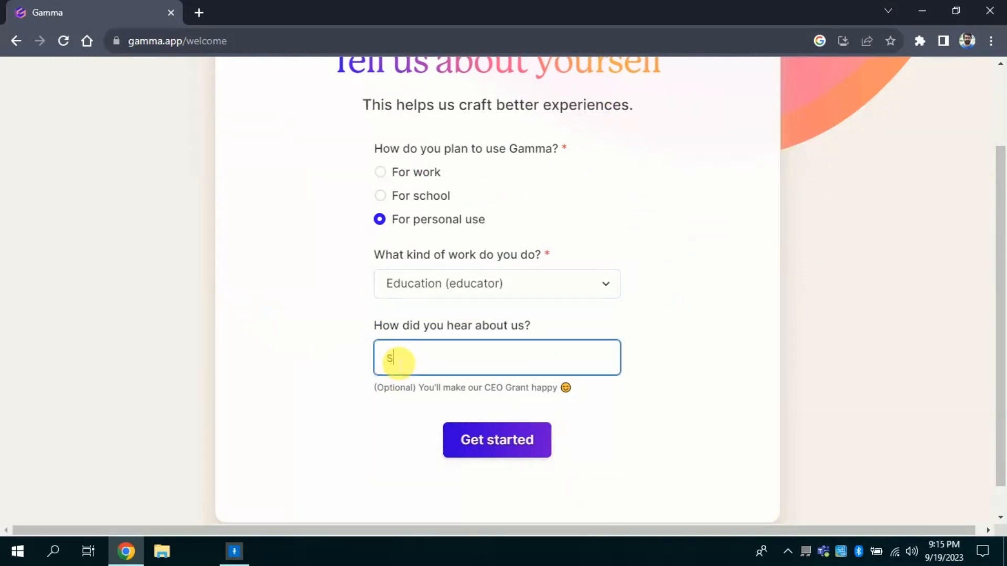
text(ocial media)
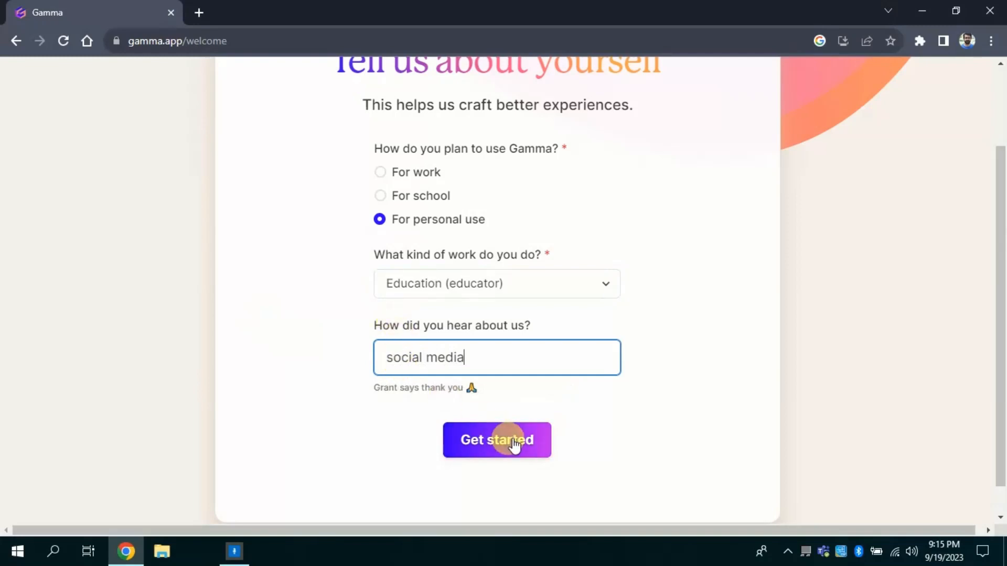
click(496, 440)
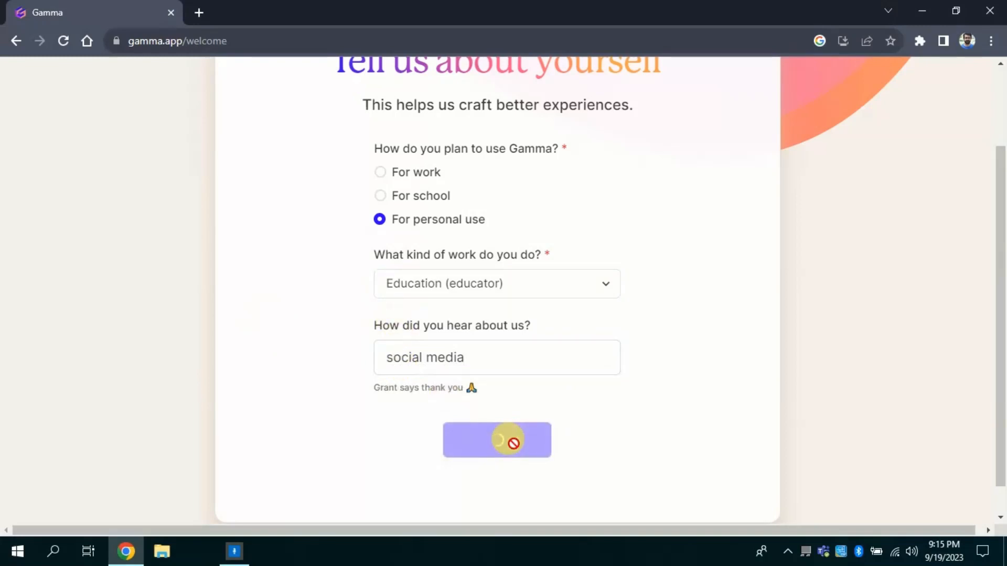
click(497, 440)
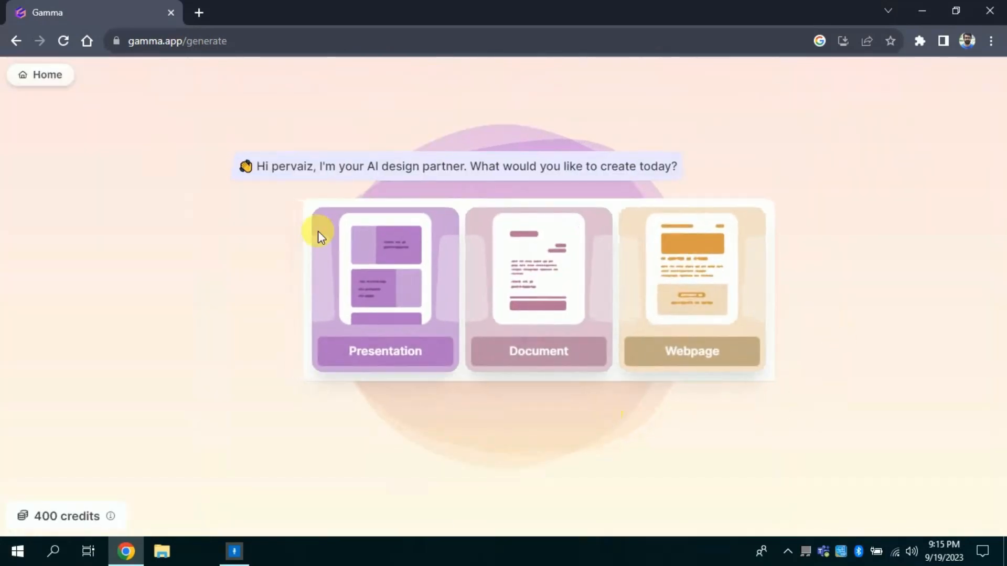
mouse_move(851, 263)
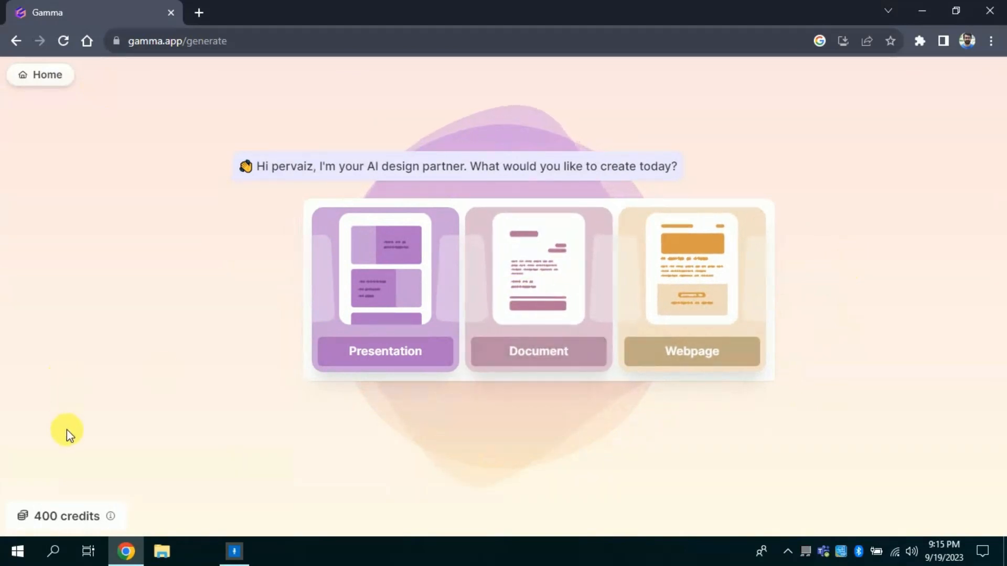
mouse_move(37, 521)
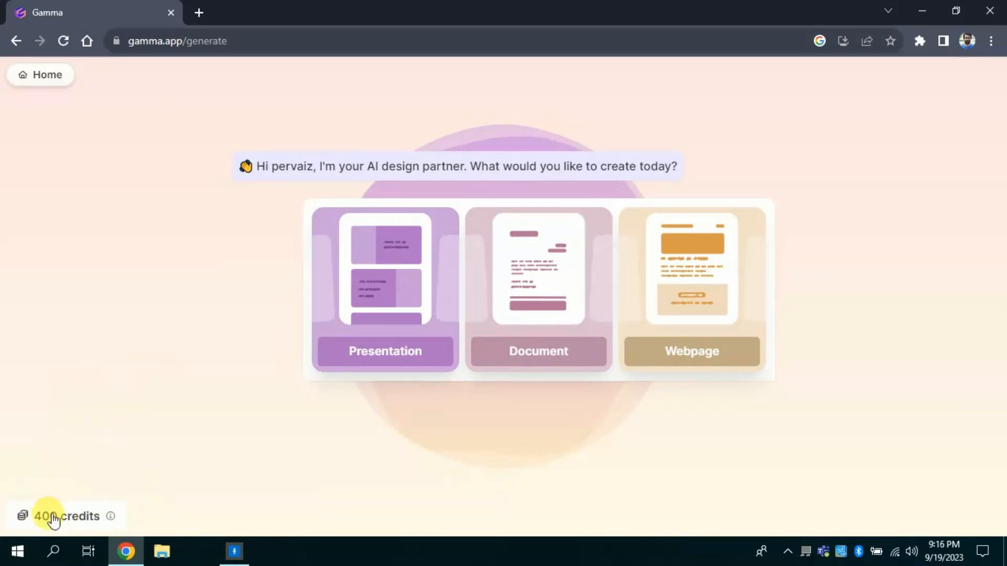
mouse_move(66, 516)
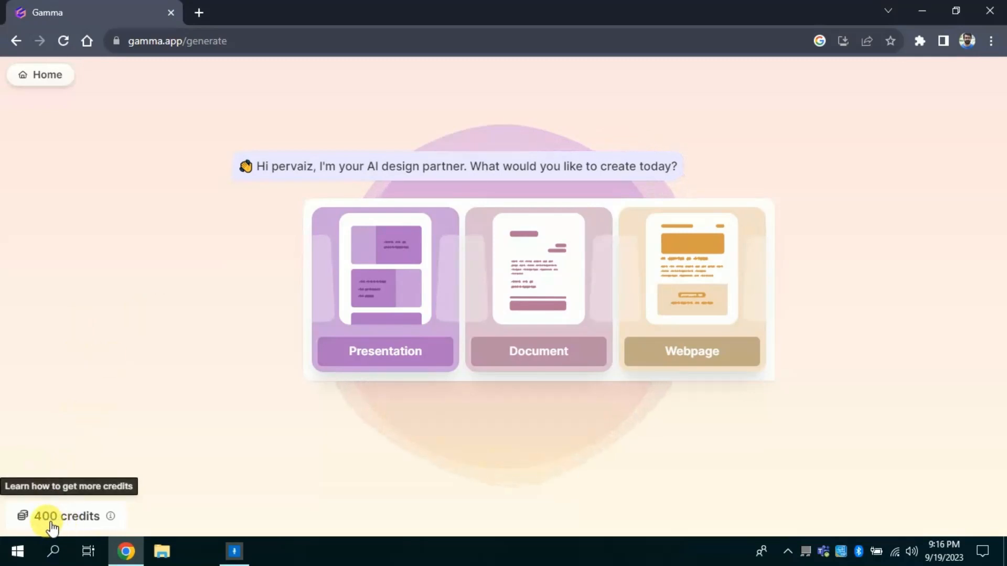
mouse_move(87, 444)
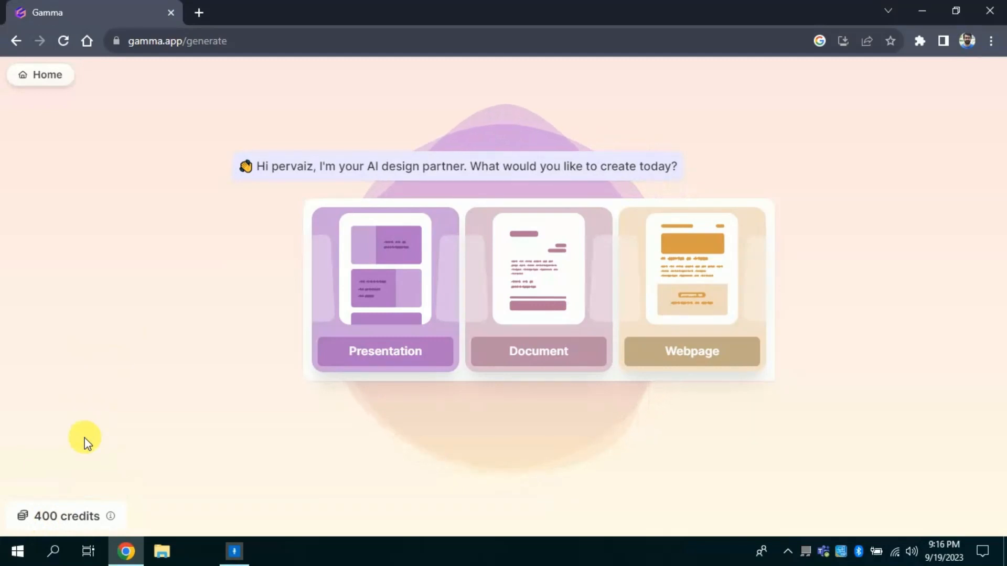
mouse_move(401, 398)
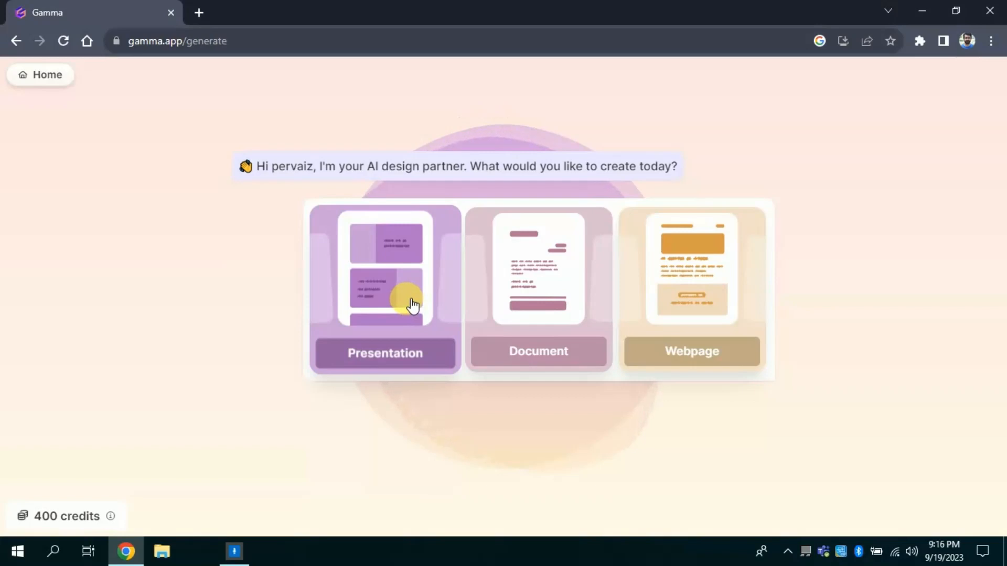
mouse_move(403, 308)
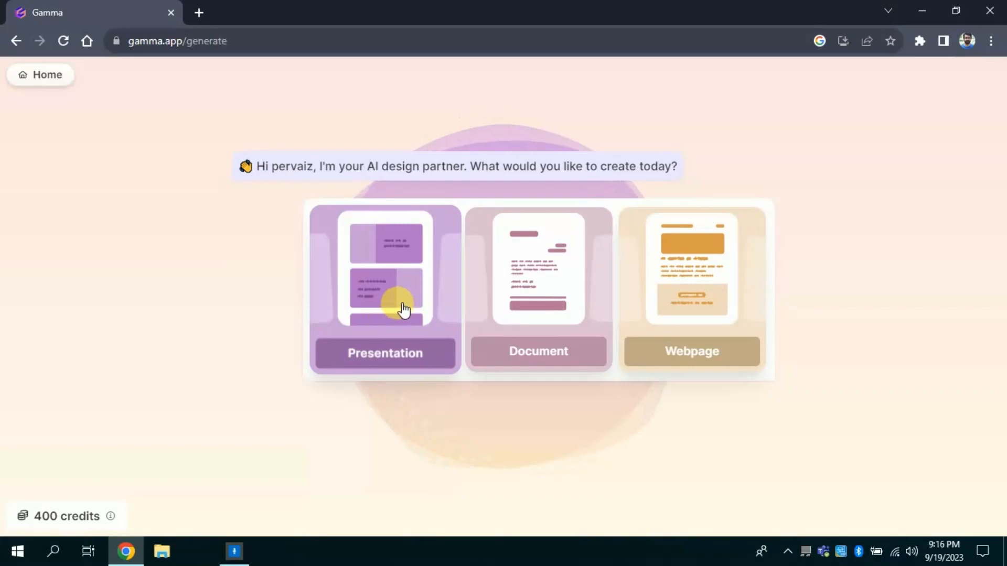
- Choose Presentation and enter the topic 'Technology and students achievement in Mathematics'
click(384, 289)
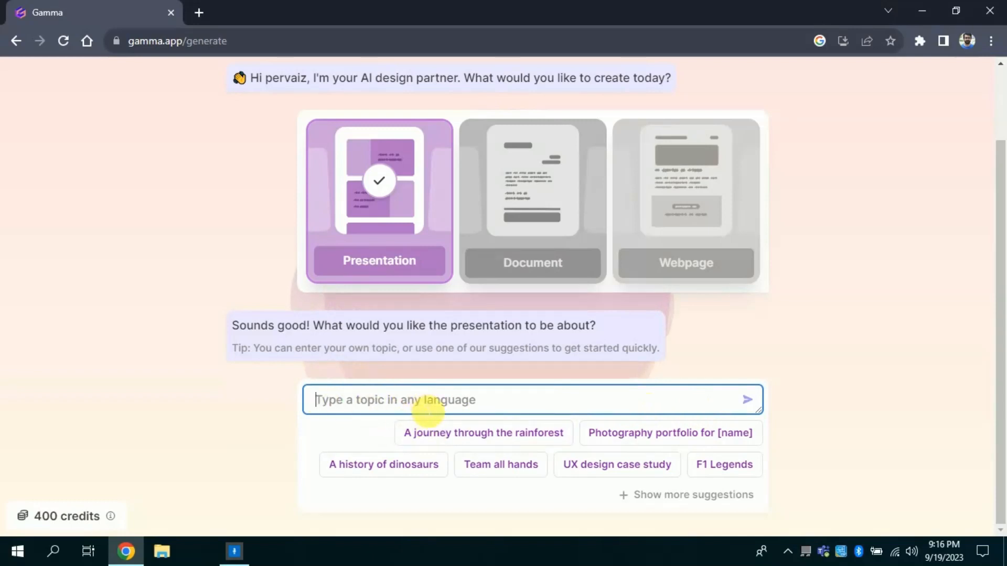
mouse_move(725, 464)
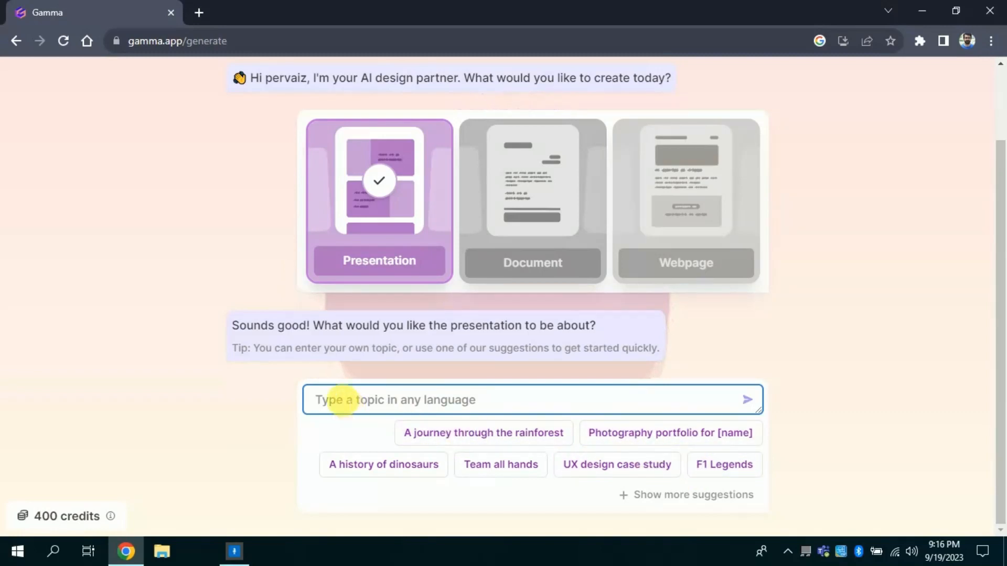
text(Technology and students ac)
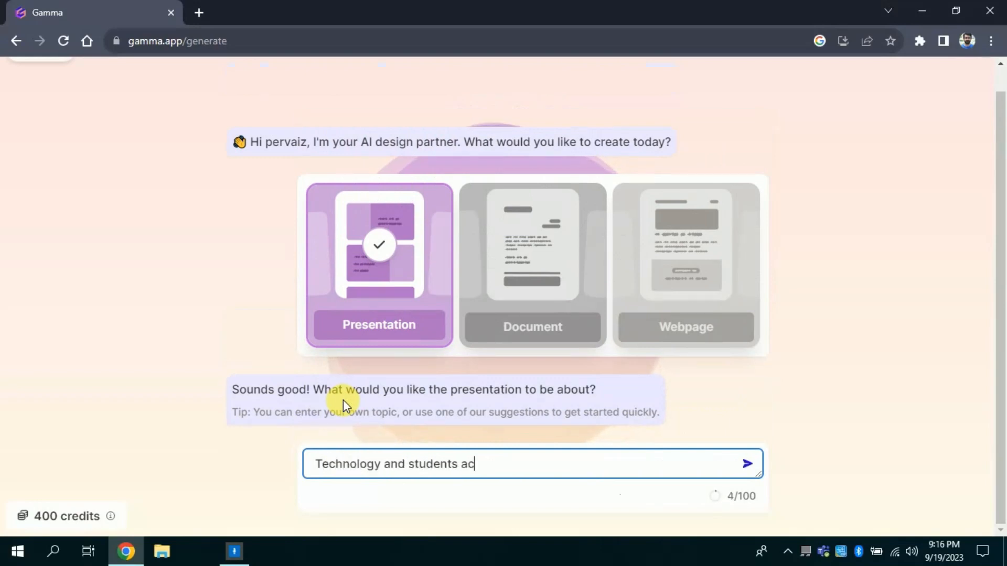
right_click(469, 464)
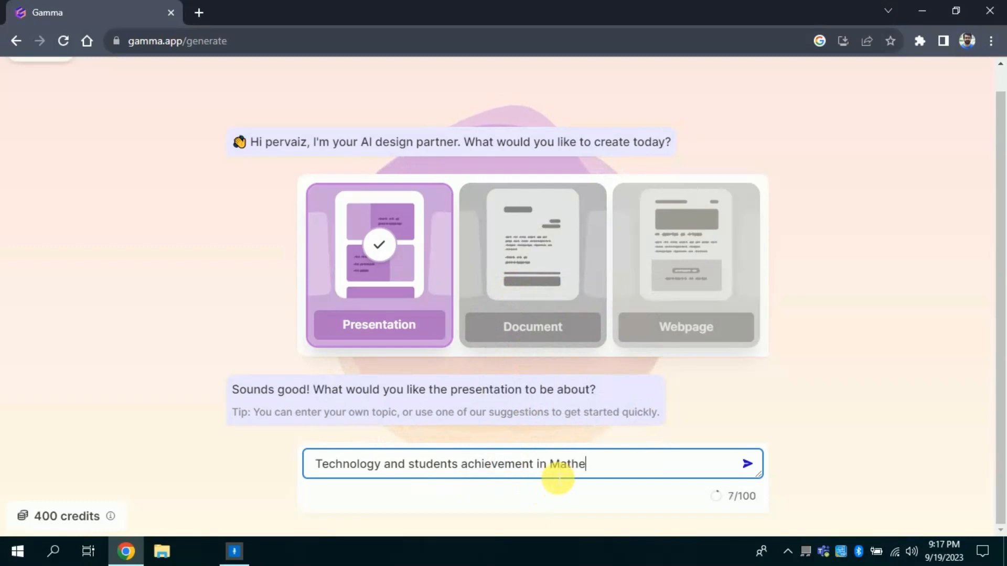
text(matics)
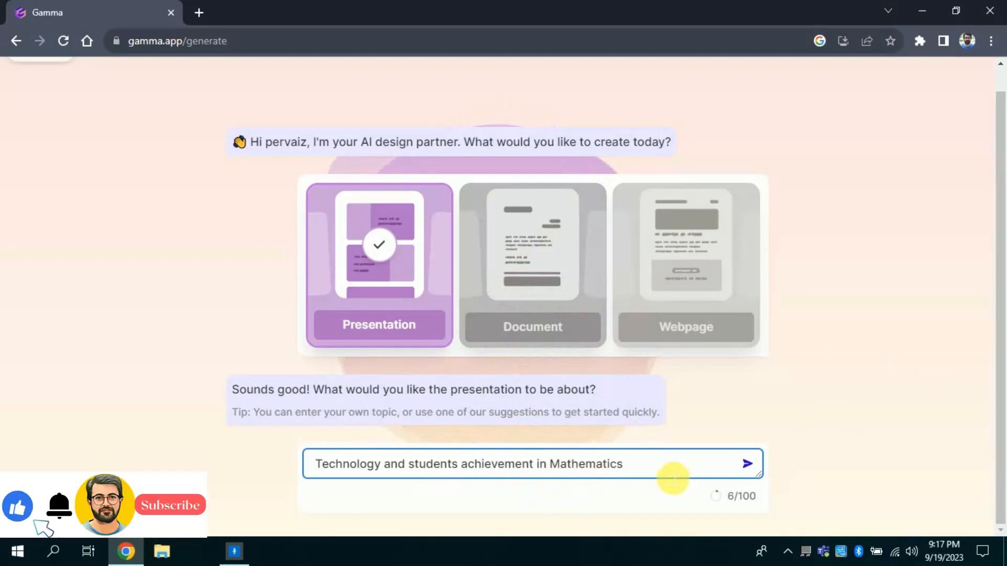
mouse_move(747, 463)
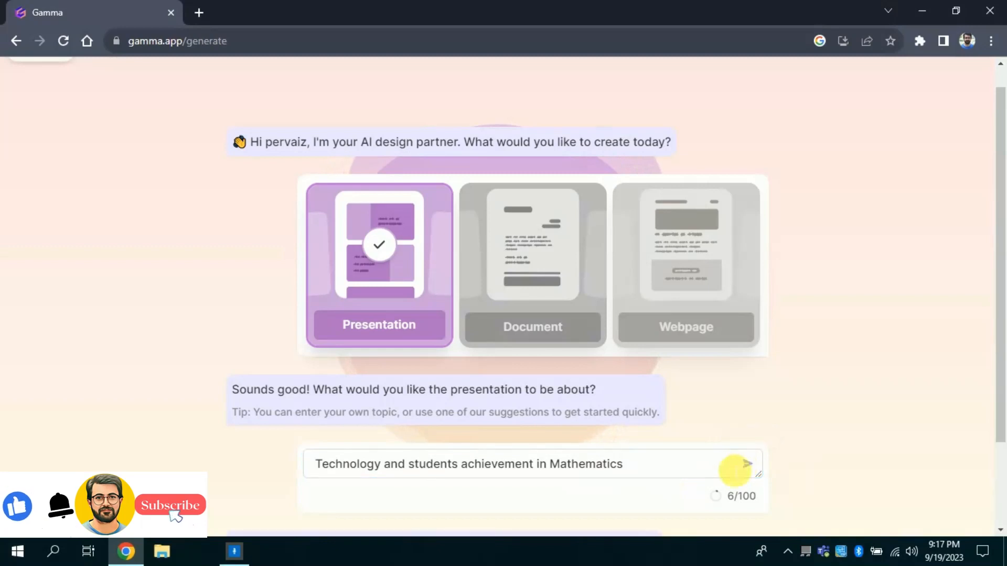
- Generate the seven-point outline from Introduction to Conclusion and review its bullet wording unchanged
click(747, 464)
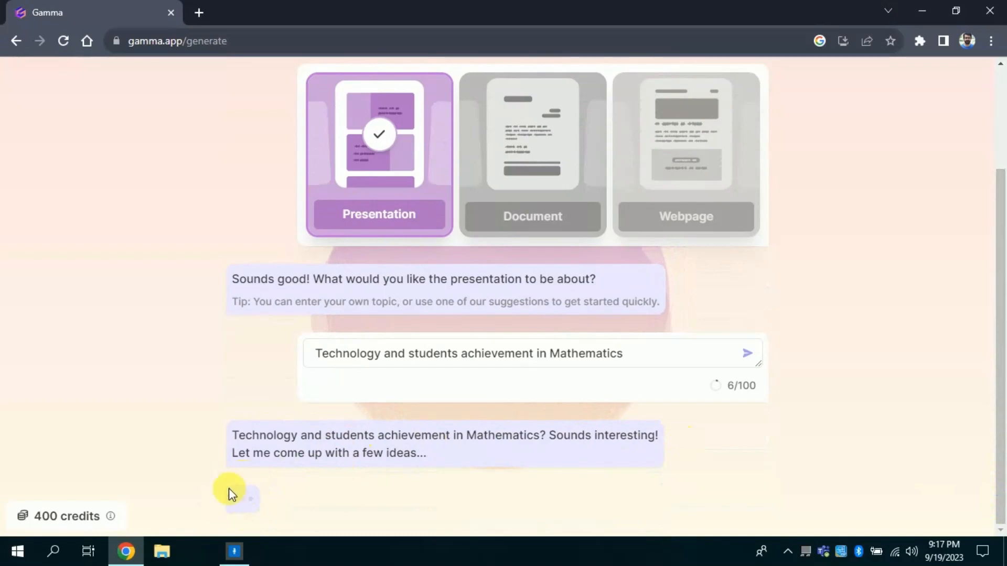
click(747, 353)
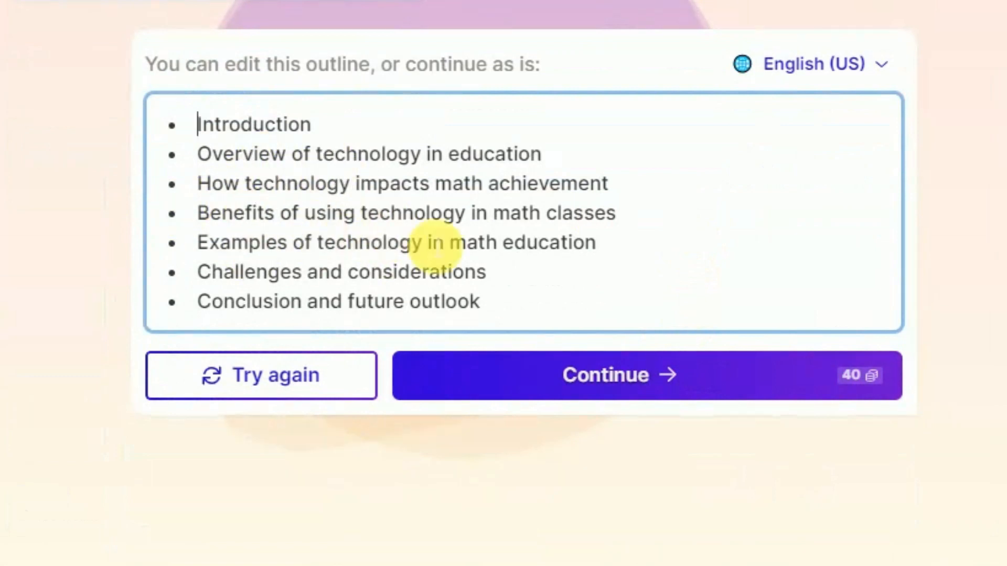
mouse_move(331, 154)
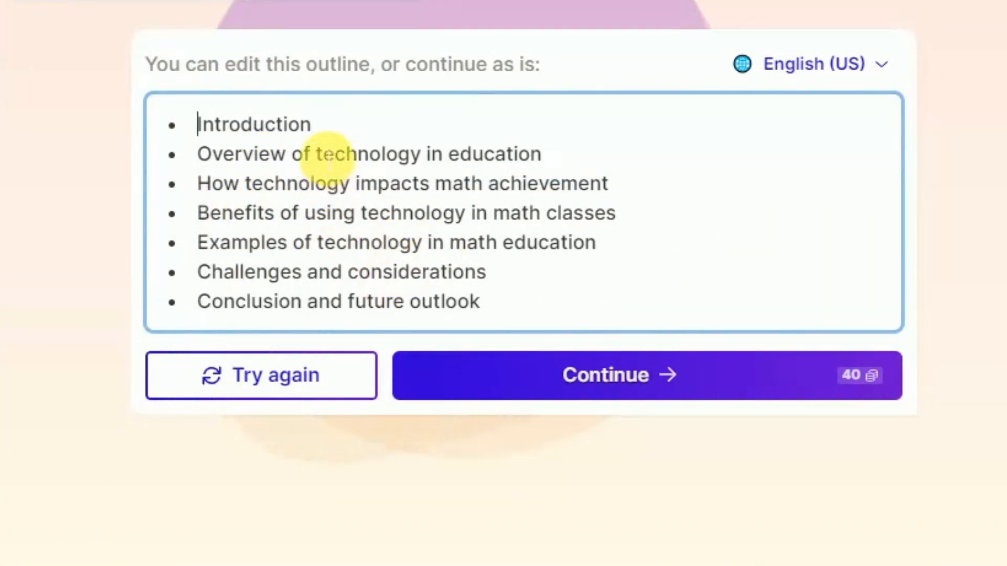
double_click(254, 124)
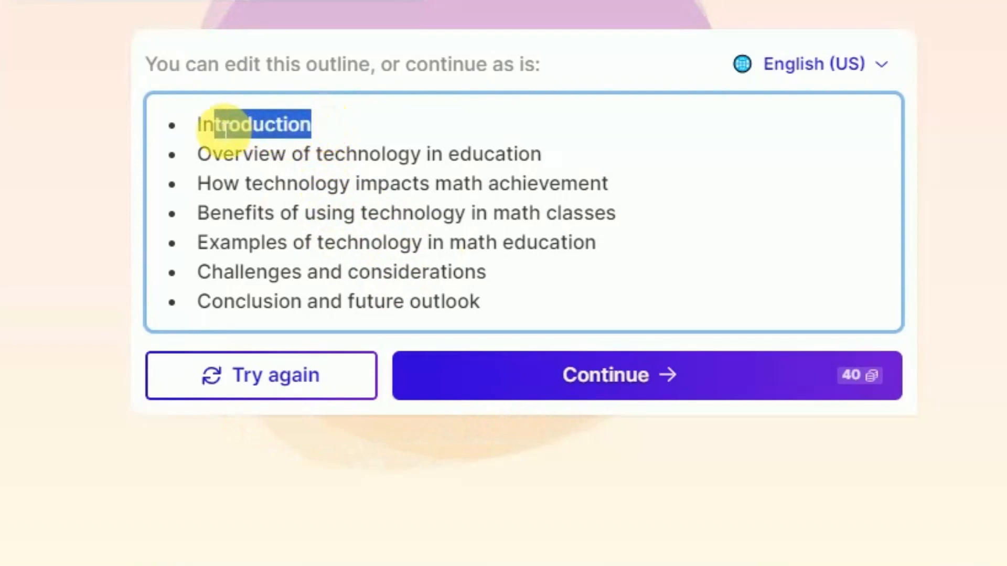
double_click(253, 124)
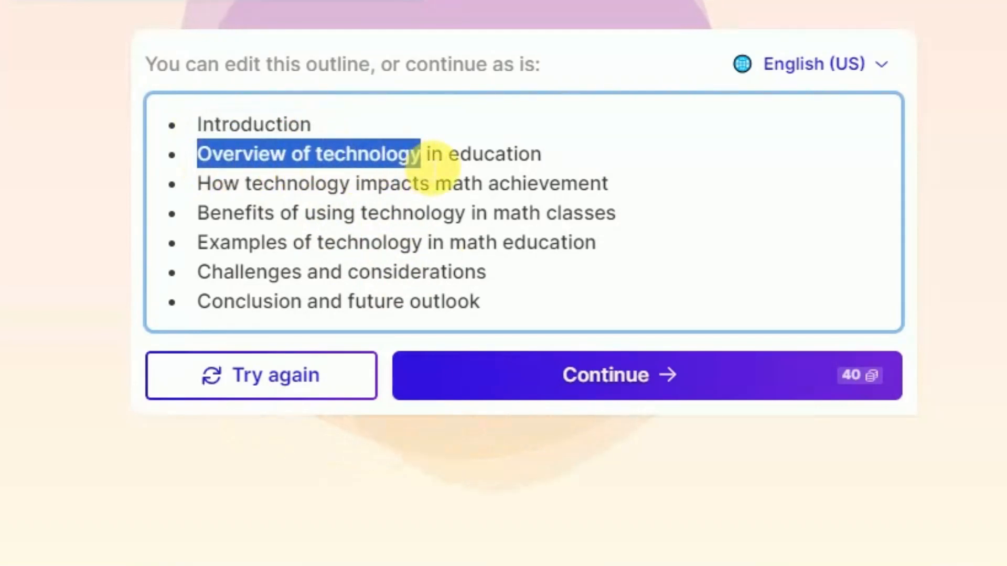
drag(418, 154, 539, 153)
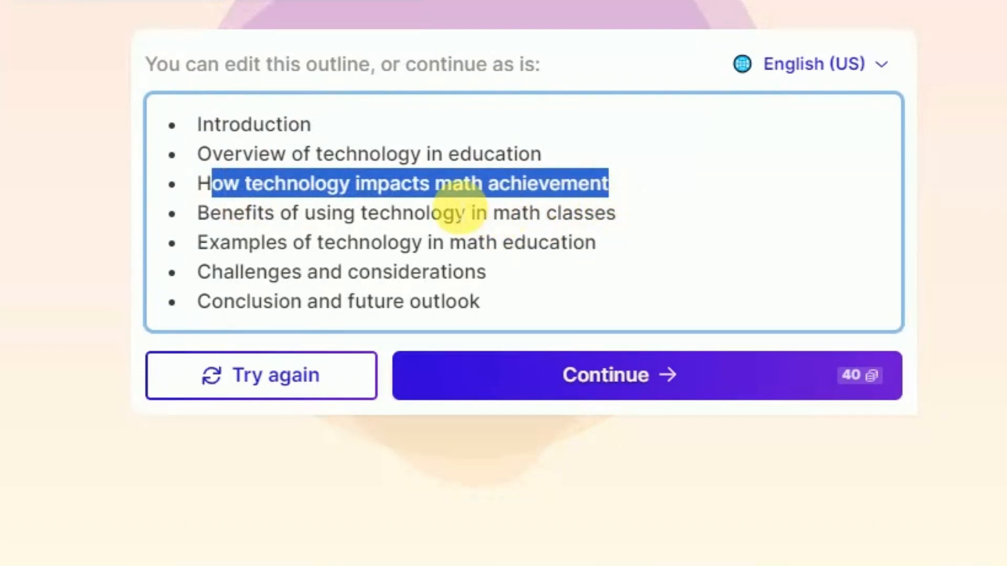
mouse_move(472, 242)
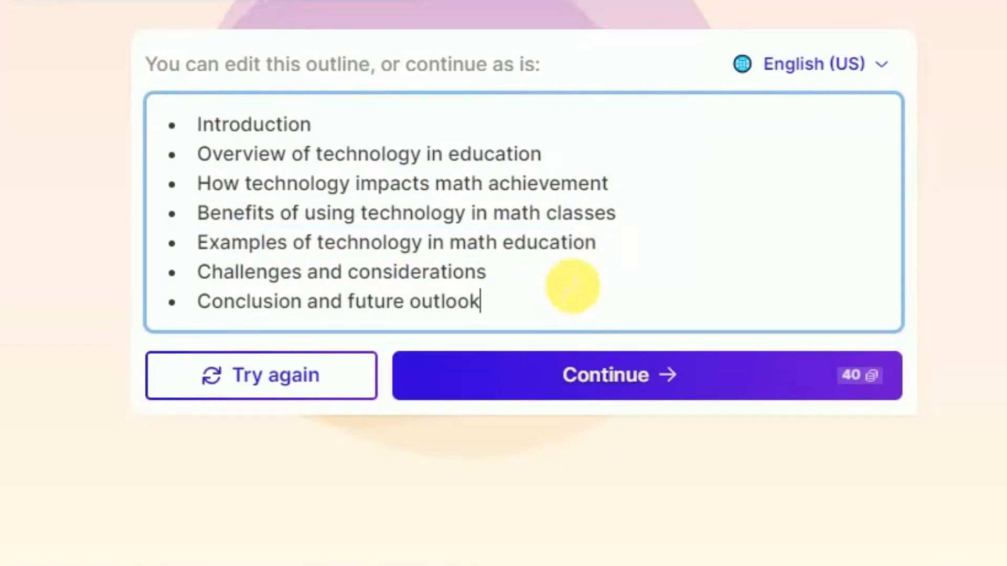
drag(311, 271, 486, 271)
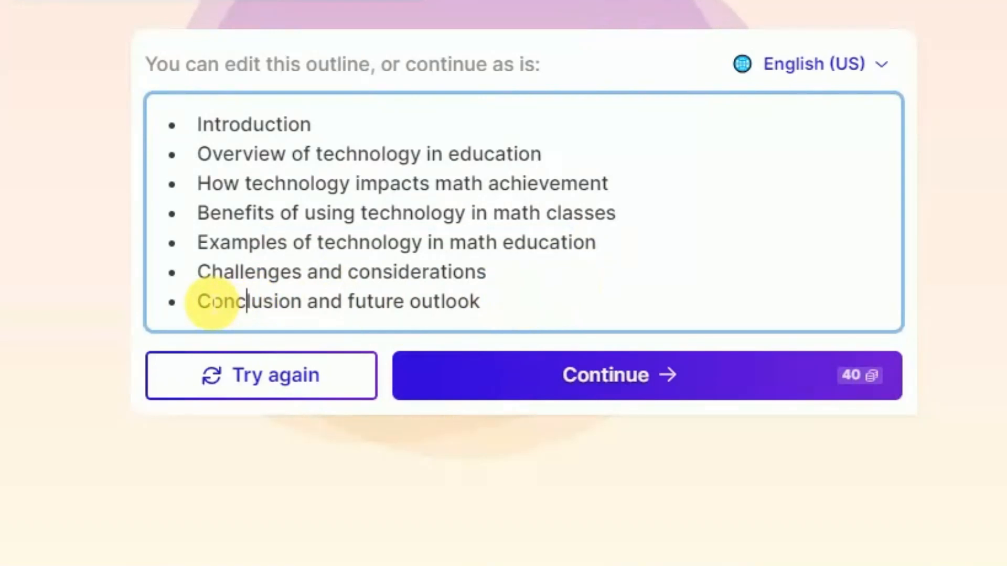
drag(212, 302, 386, 301)
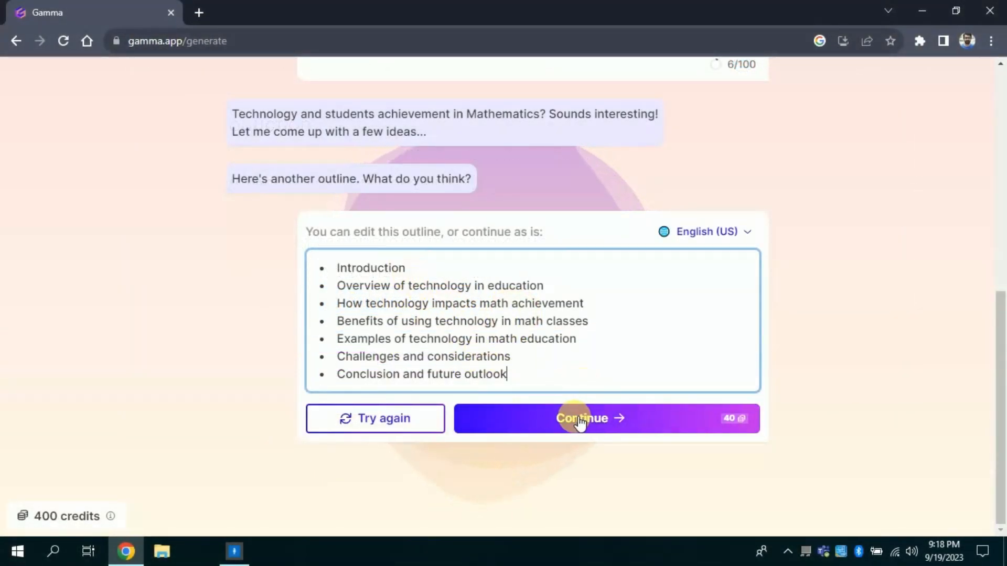
mouse_move(398, 395)
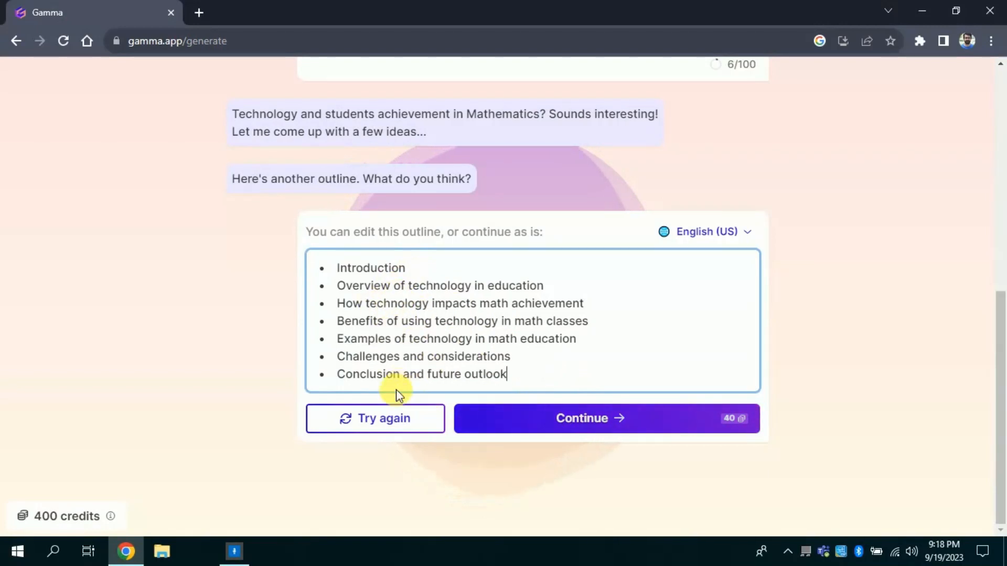
mouse_move(404, 418)
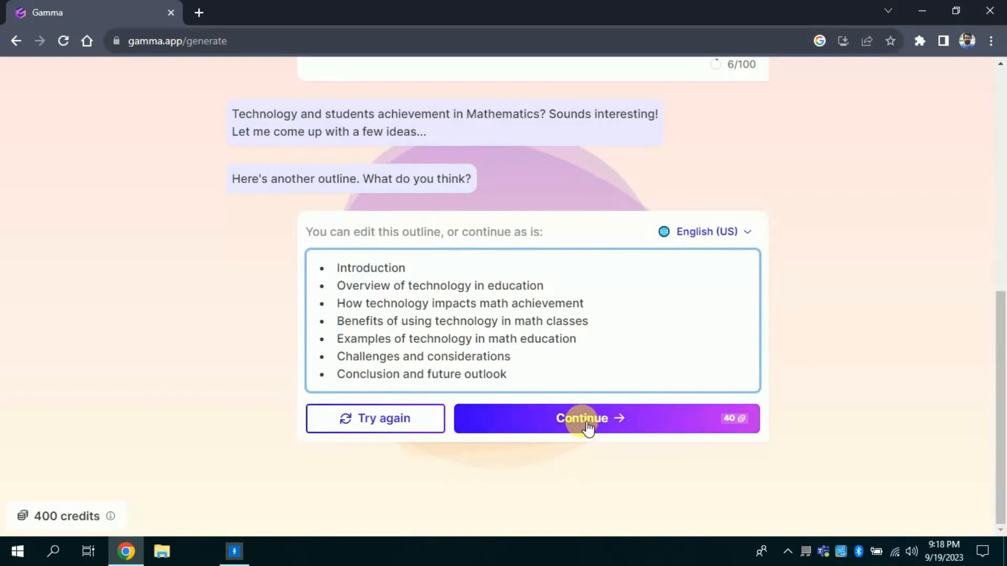
- Accept the outline, preview the Pearl, Oasis and Aurora themes, and keep the Gamma theme selected
click(589, 418)
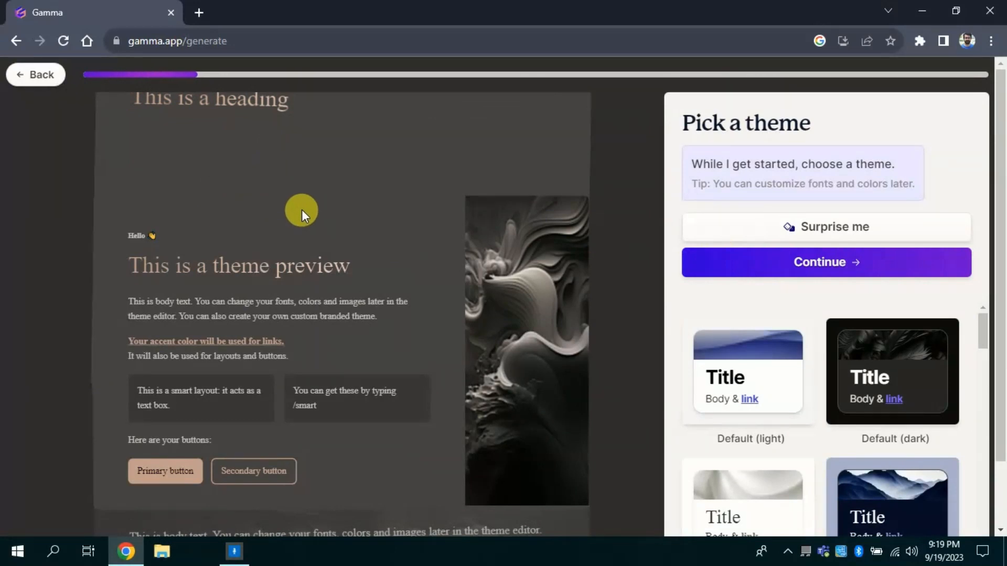
mouse_move(239, 77)
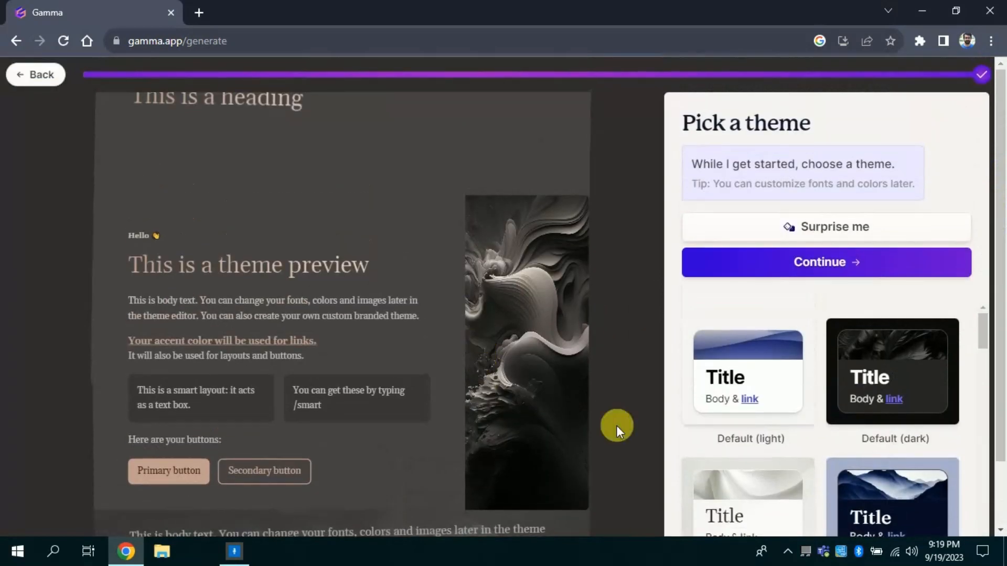
mouse_move(975, 307)
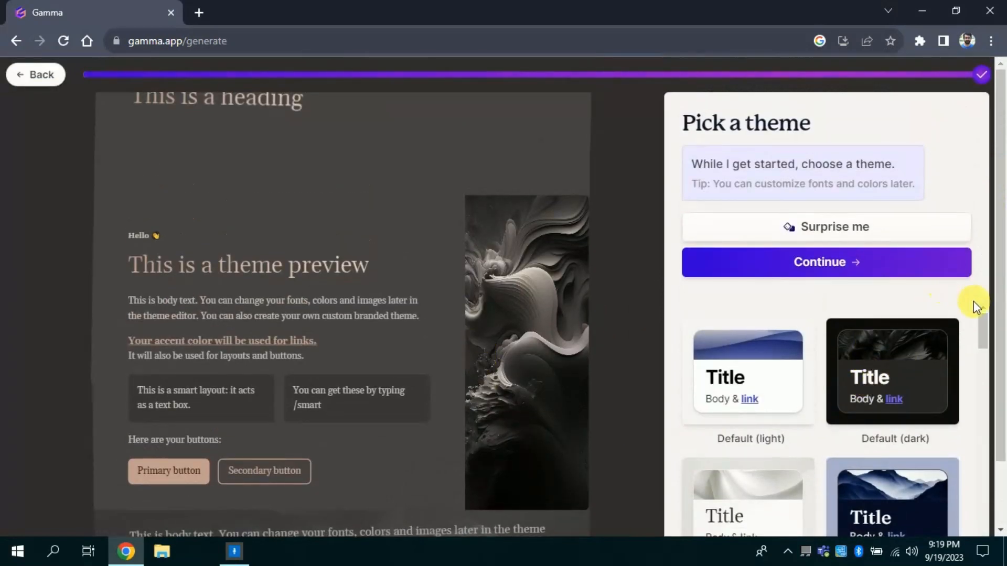
scroll(down, 3)
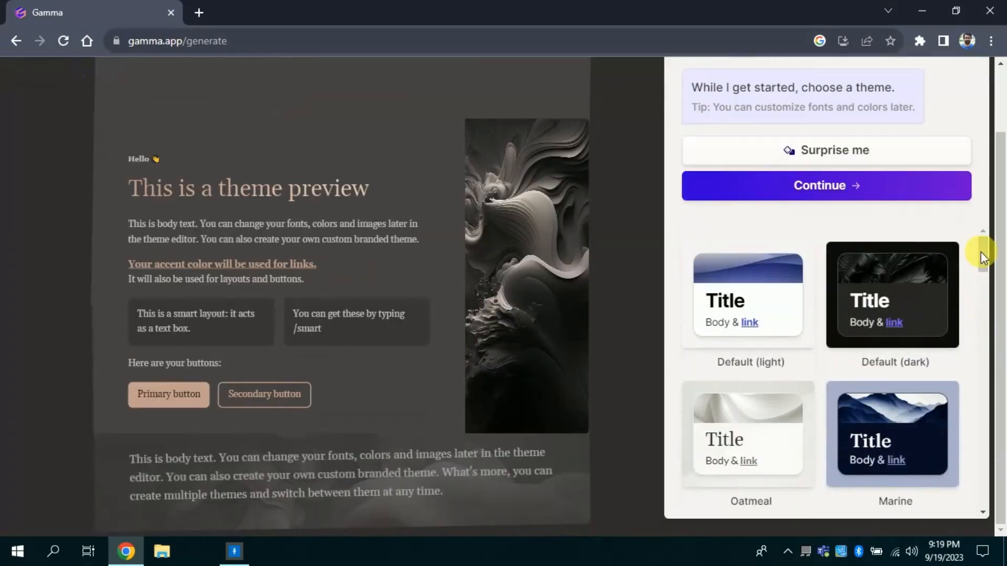
scroll(down, 3)
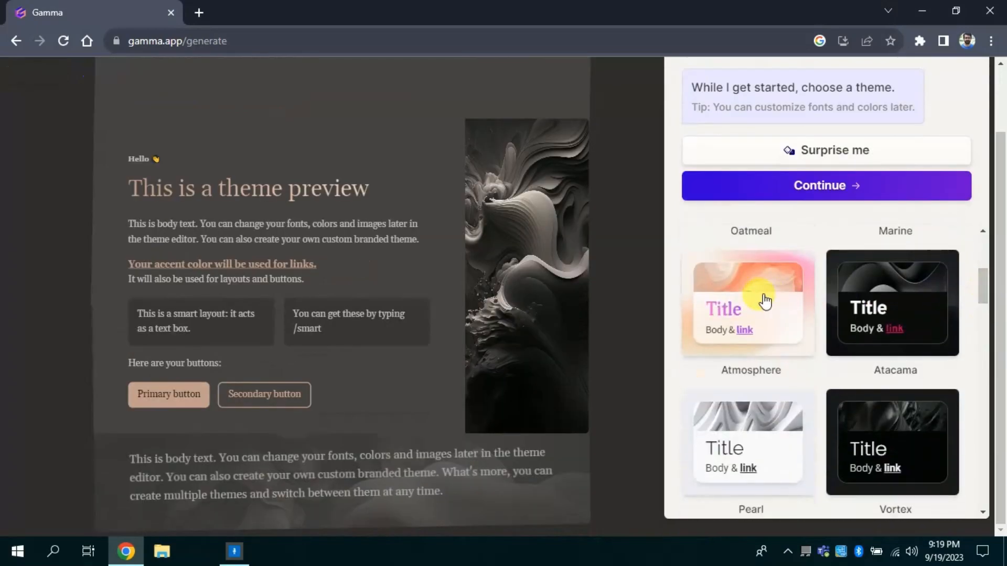
click(747, 303)
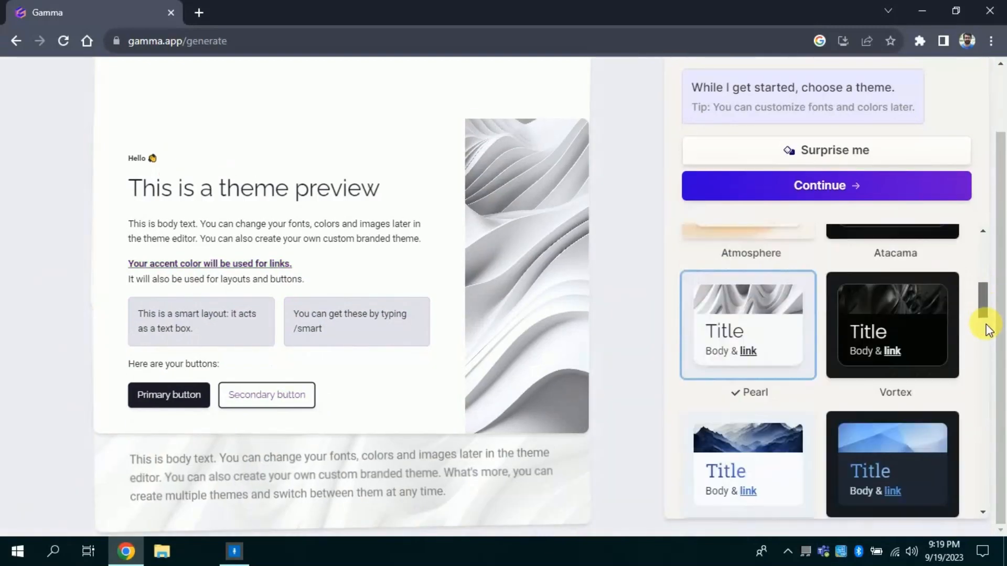
scroll(down, 3)
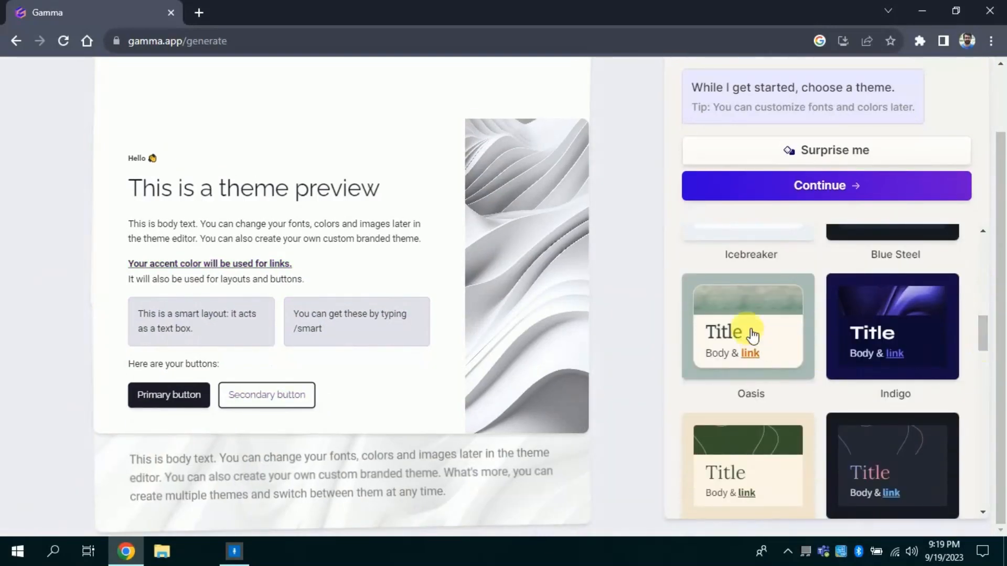
click(747, 327)
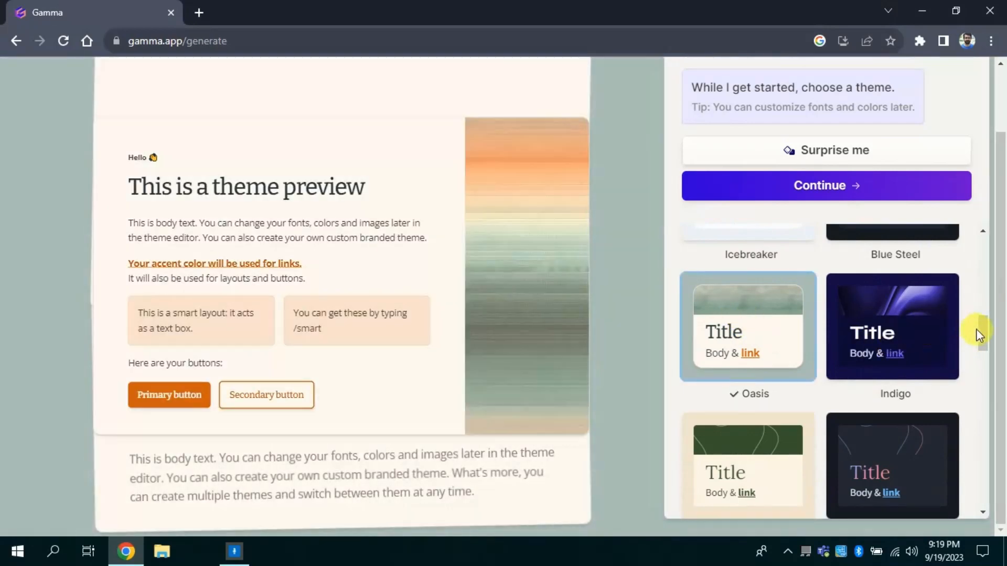
scroll(down, 3)
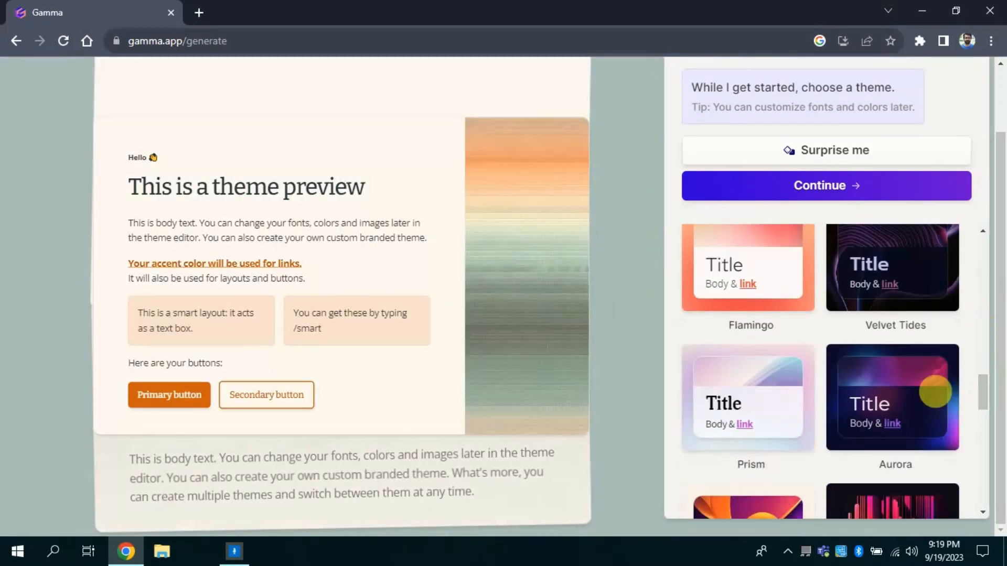
click(891, 397)
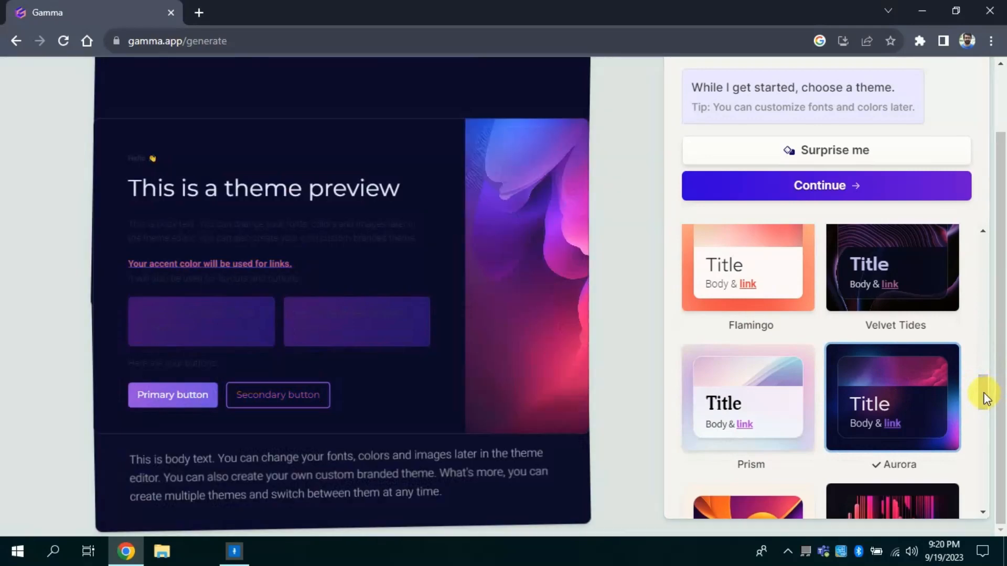
scroll(down, 3)
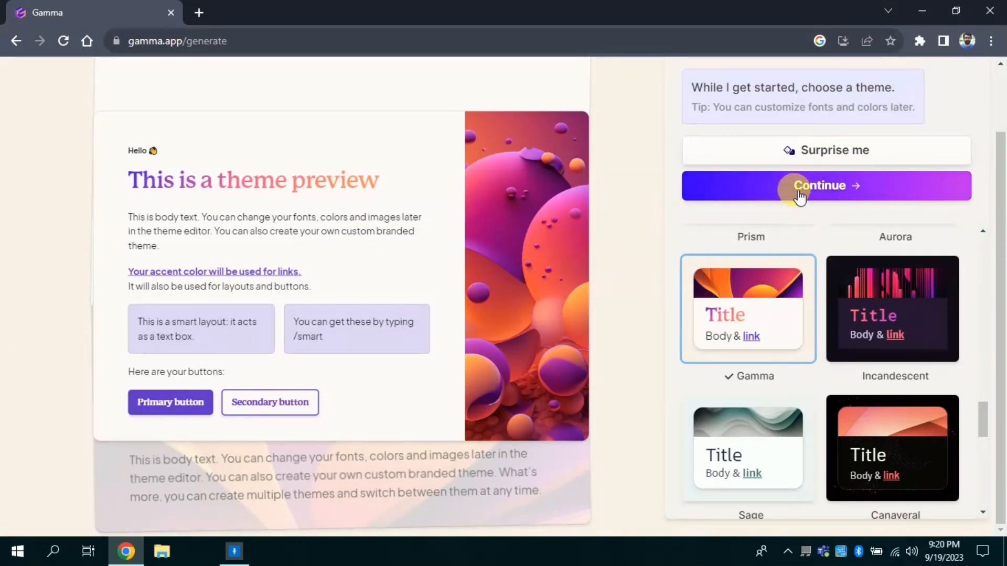
- Generate the deck in the Gamma theme, opening with its title card and overview slide
click(827, 185)
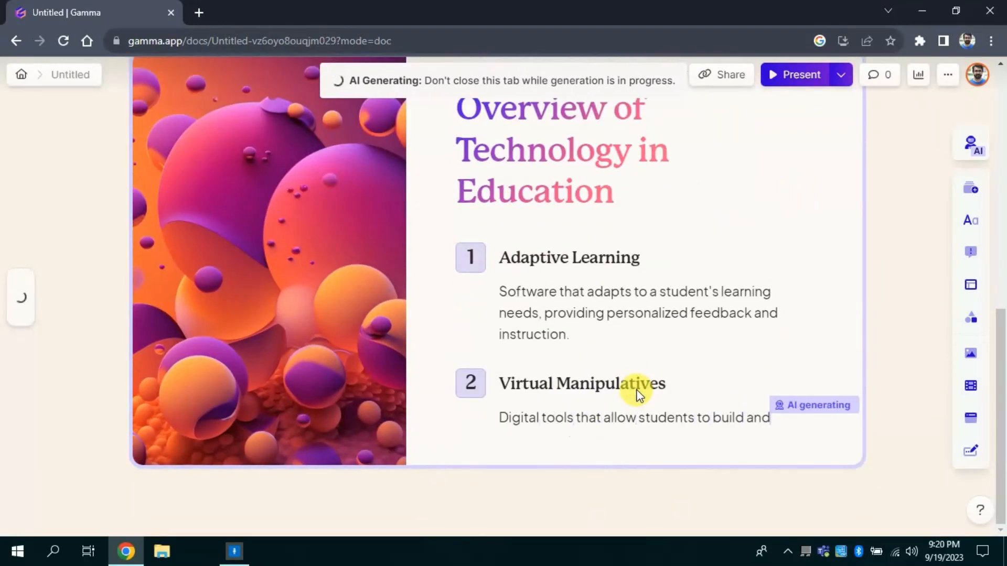
scroll(down, 3)
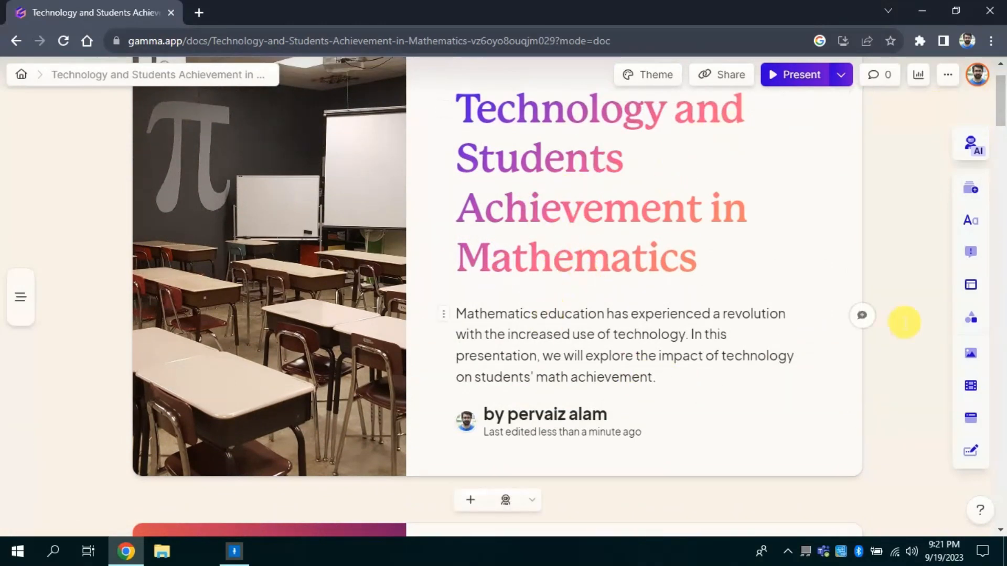
scroll(down, 3)
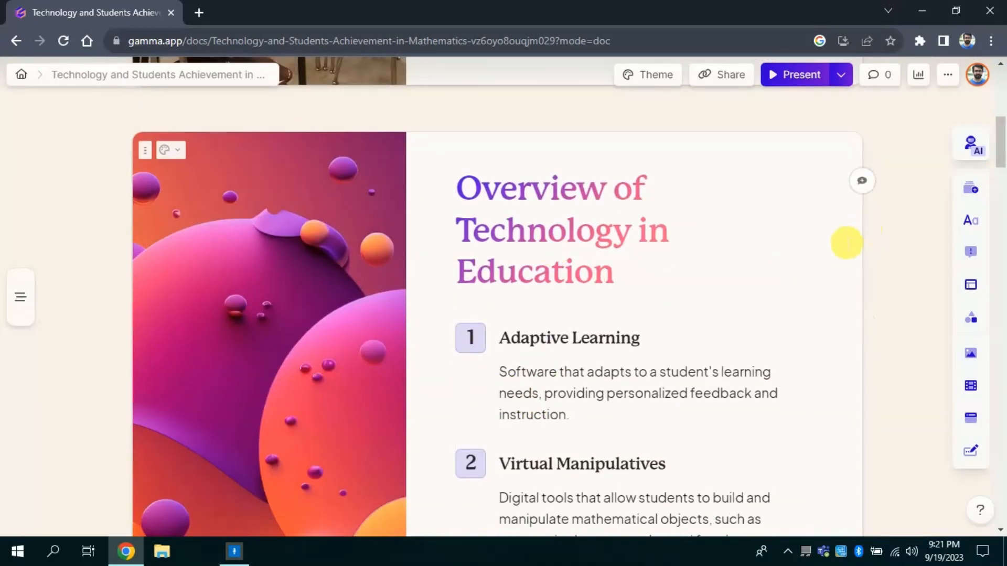
scroll(down, 3)
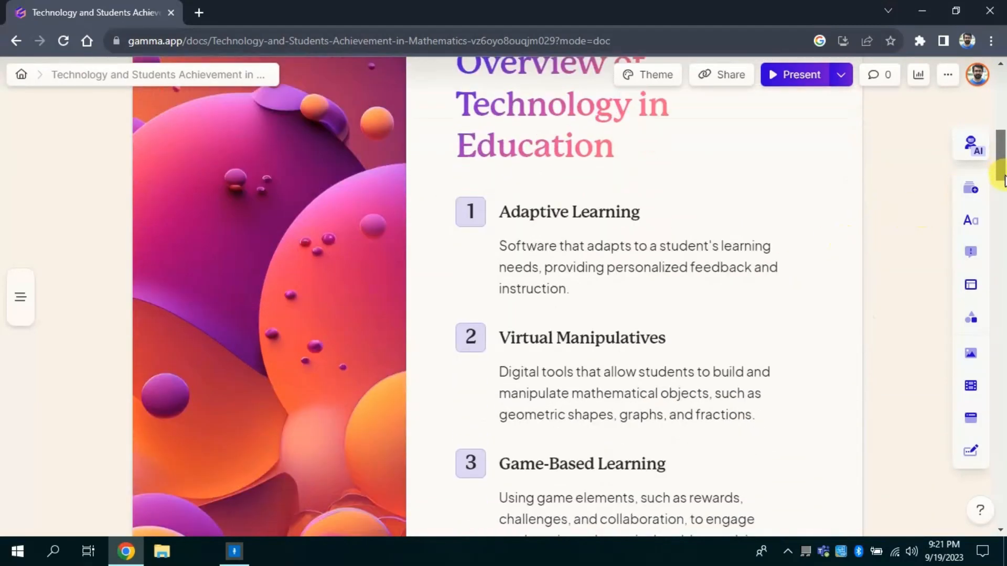
scroll(down, 3)
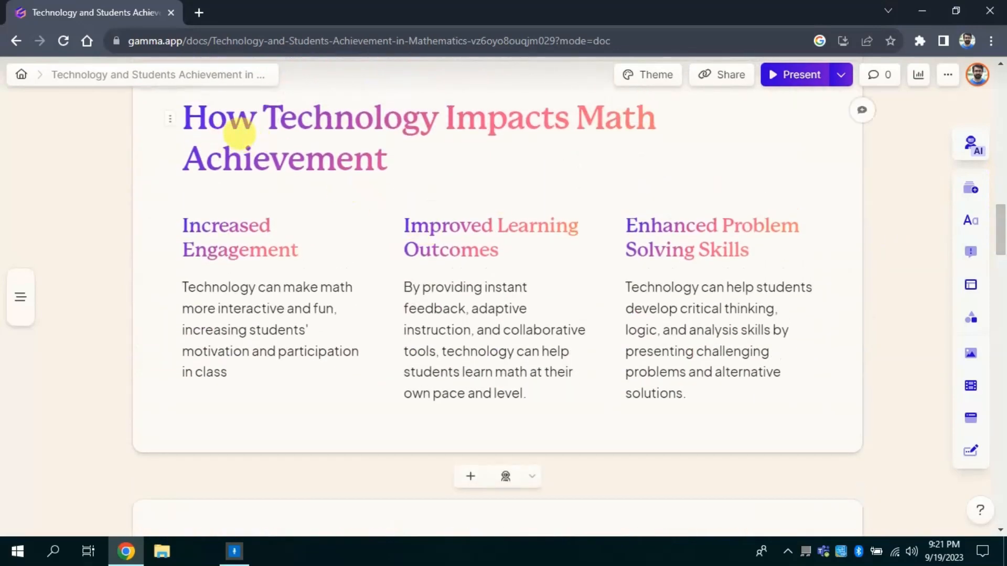
scroll(down, 3)
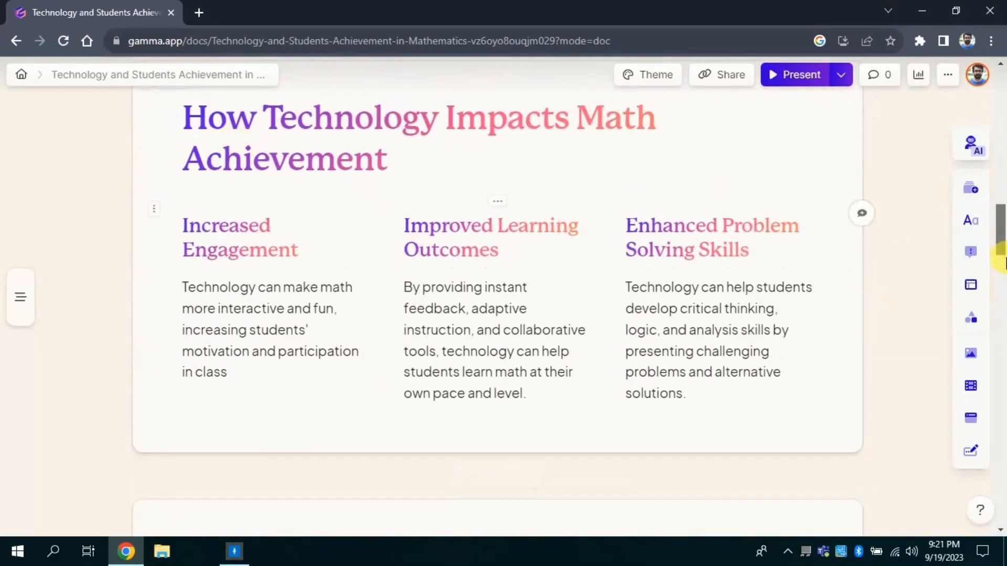
scroll(down, 3)
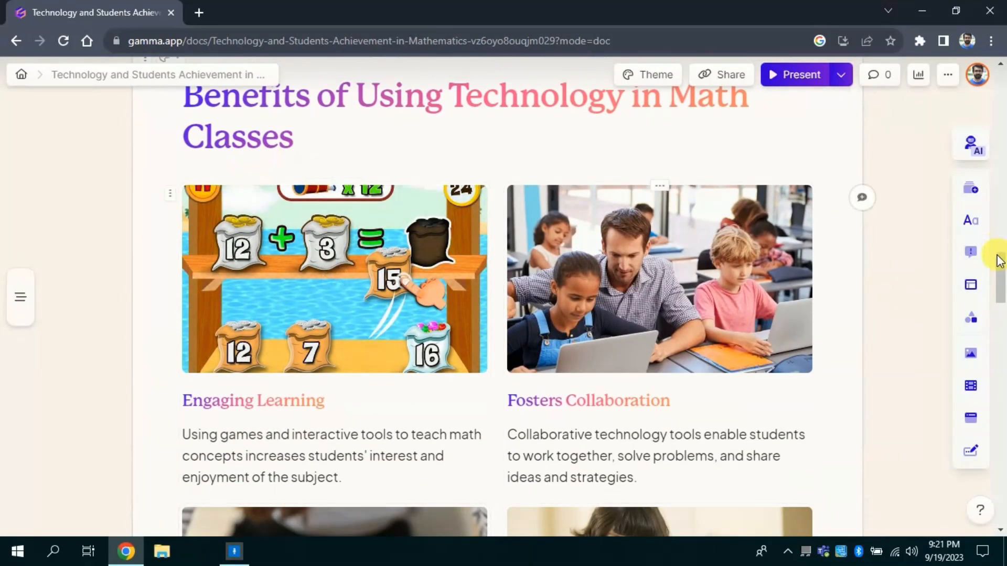
scroll(down, 3)
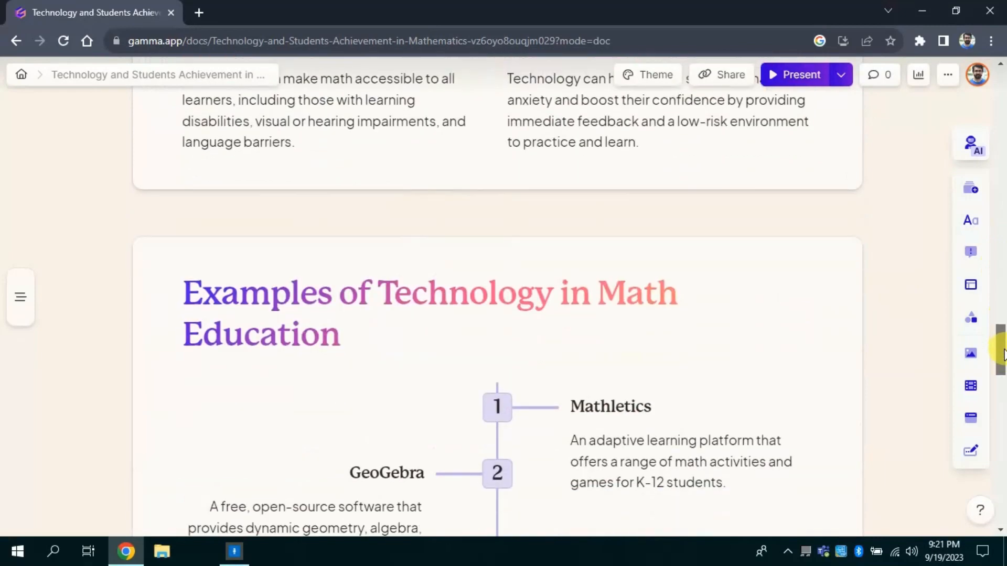
scroll(down, 3)
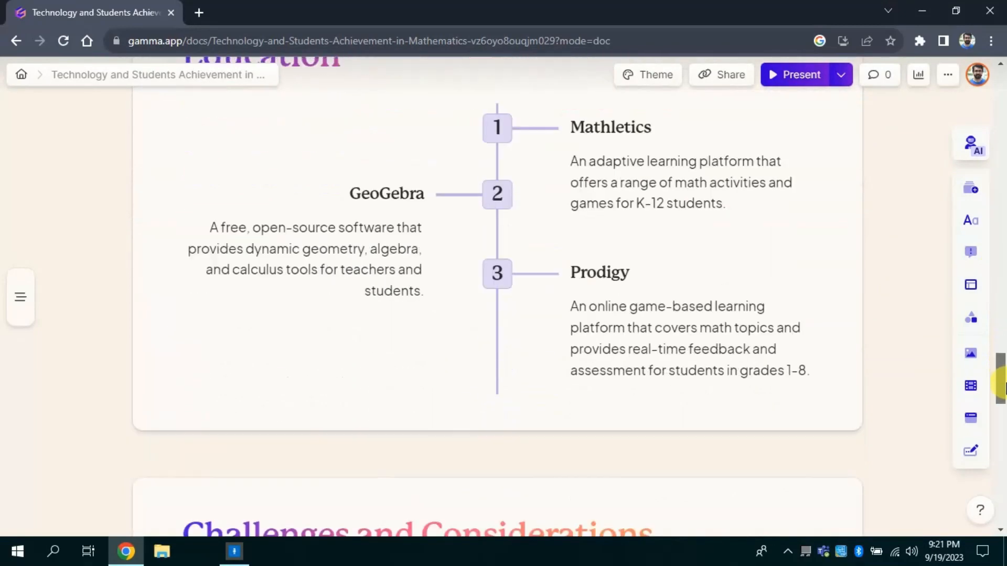
scroll(down, 3)
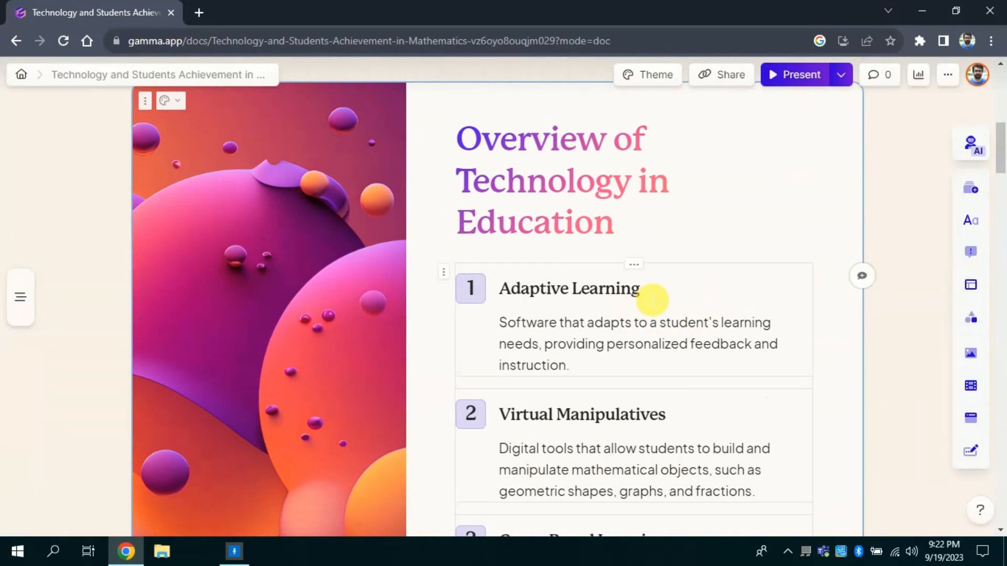
mouse_move(999, 154)
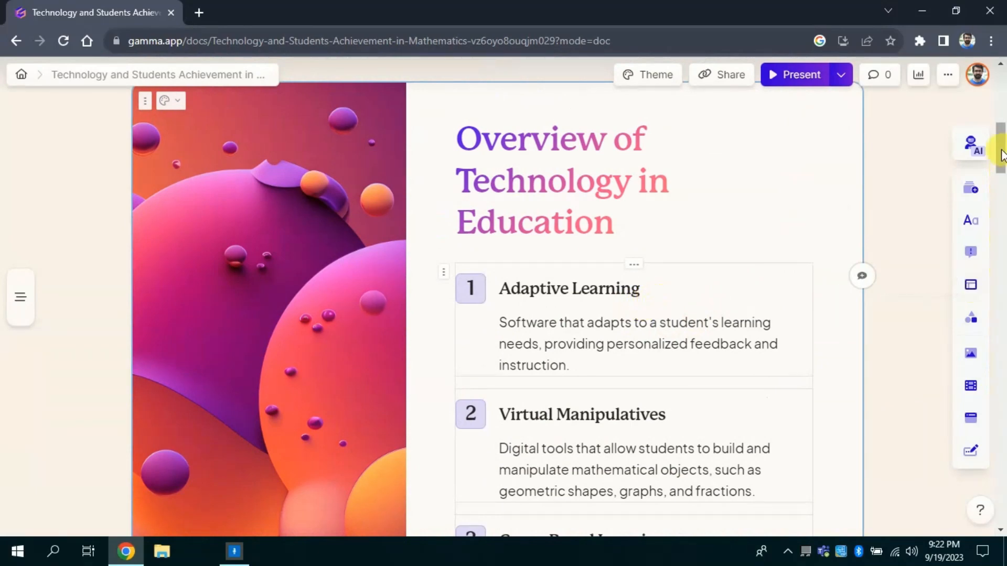
scroll(down, 3)
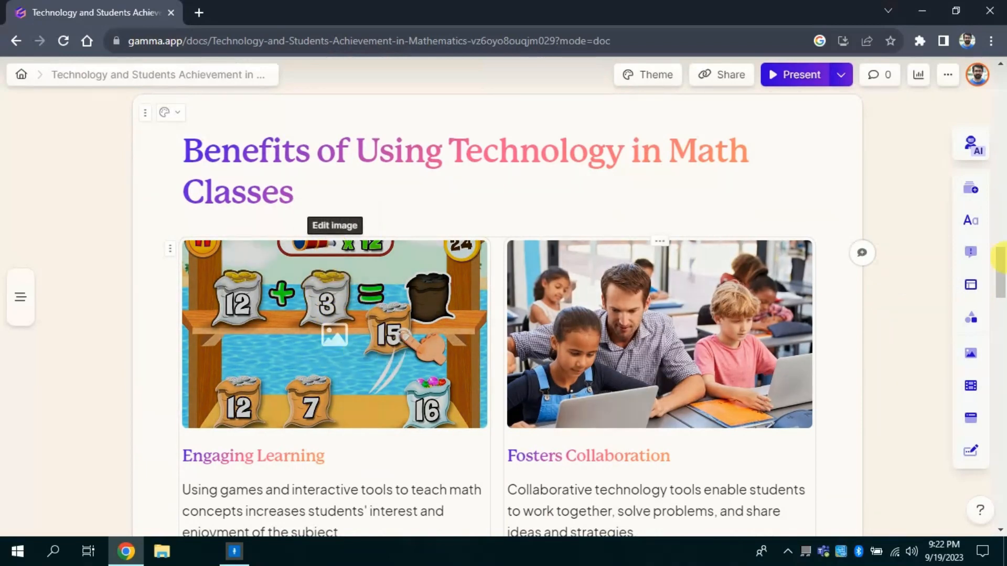
scroll(down, 3)
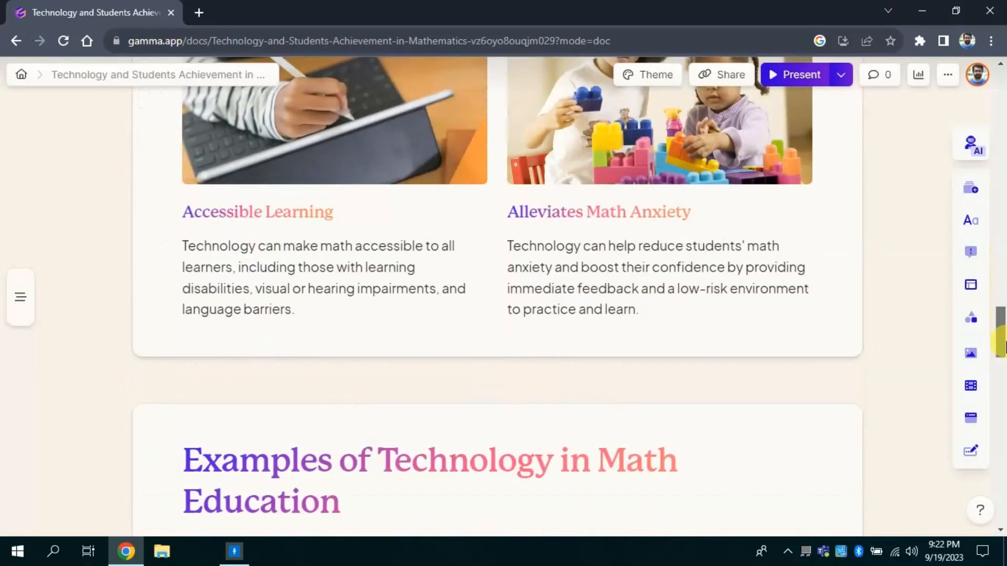
scroll(down, 3)
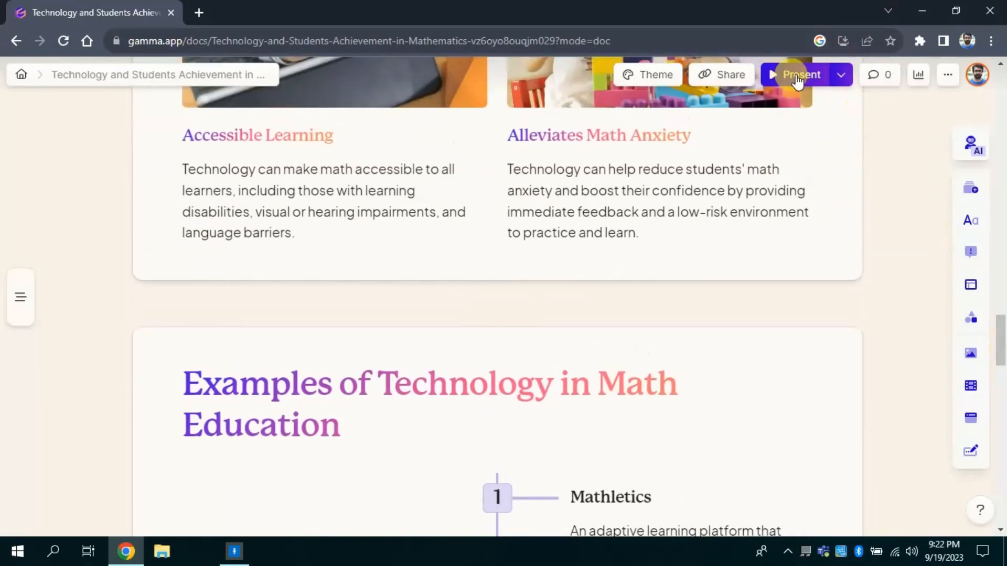
mouse_move(801, 75)
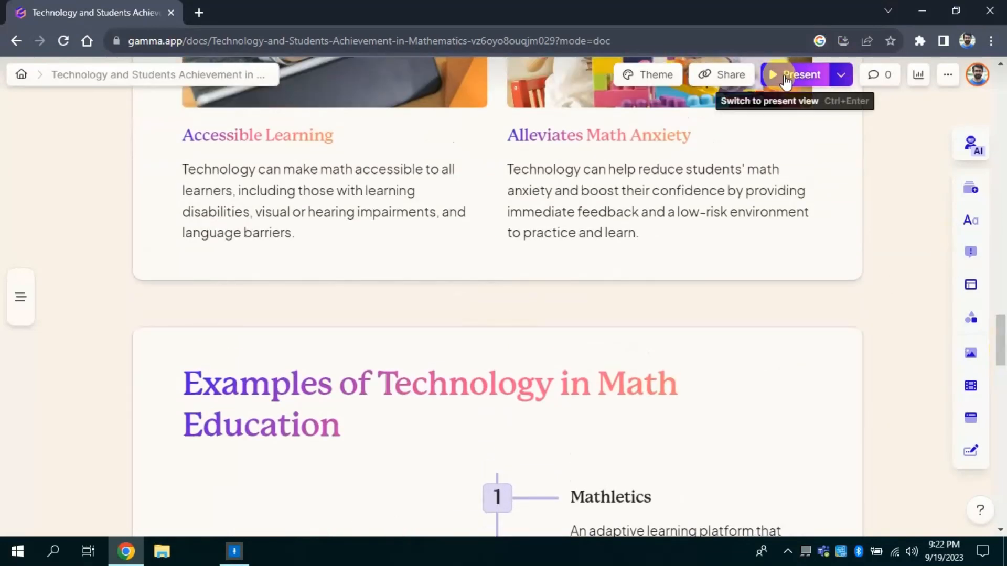
click(800, 75)
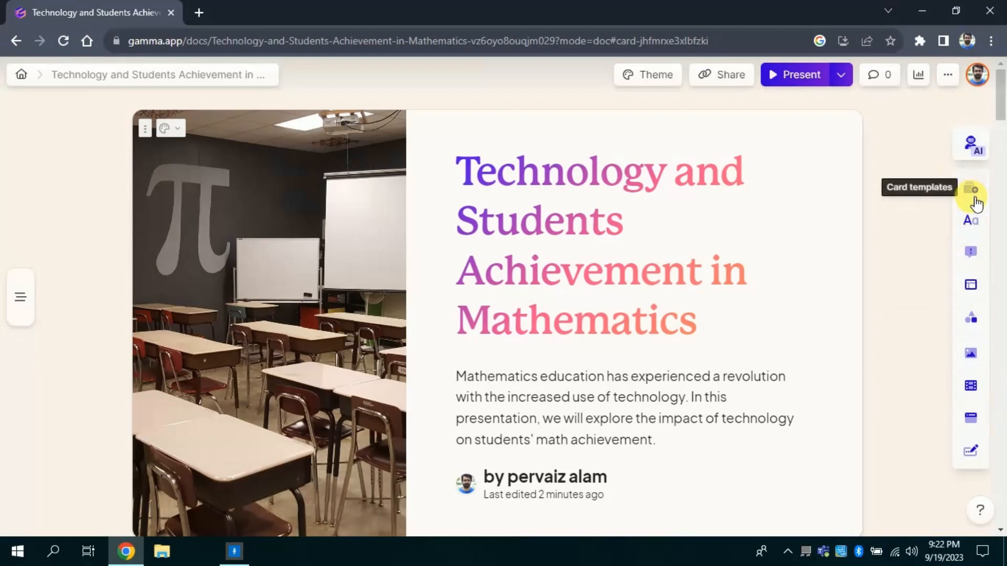
mouse_move(972, 220)
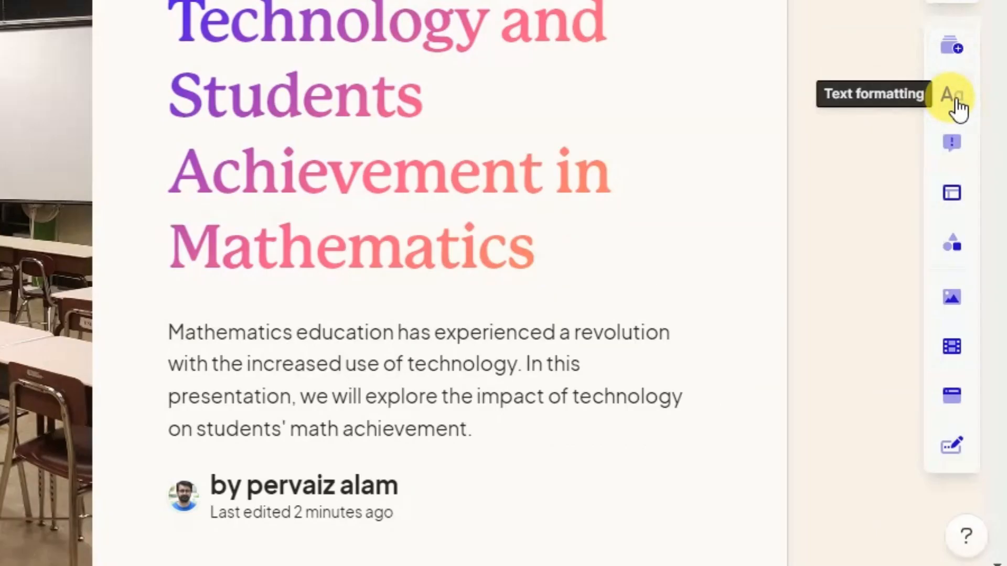
mouse_move(952, 193)
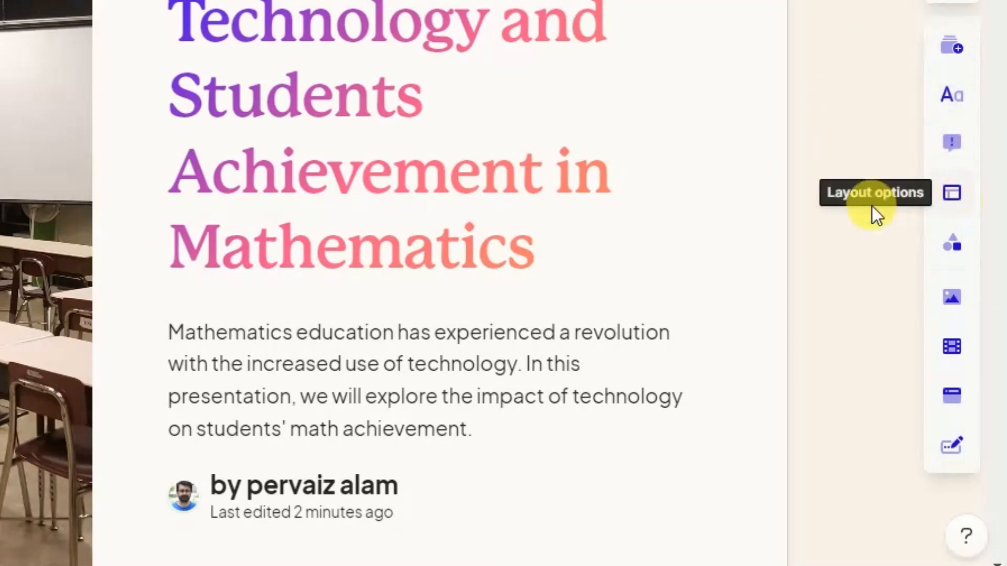
mouse_move(953, 243)
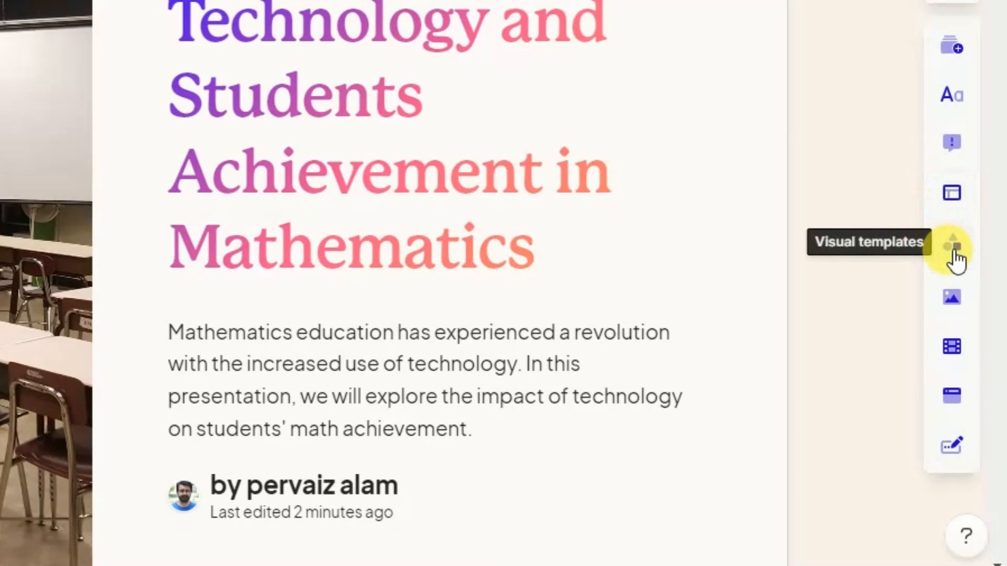
mouse_move(953, 297)
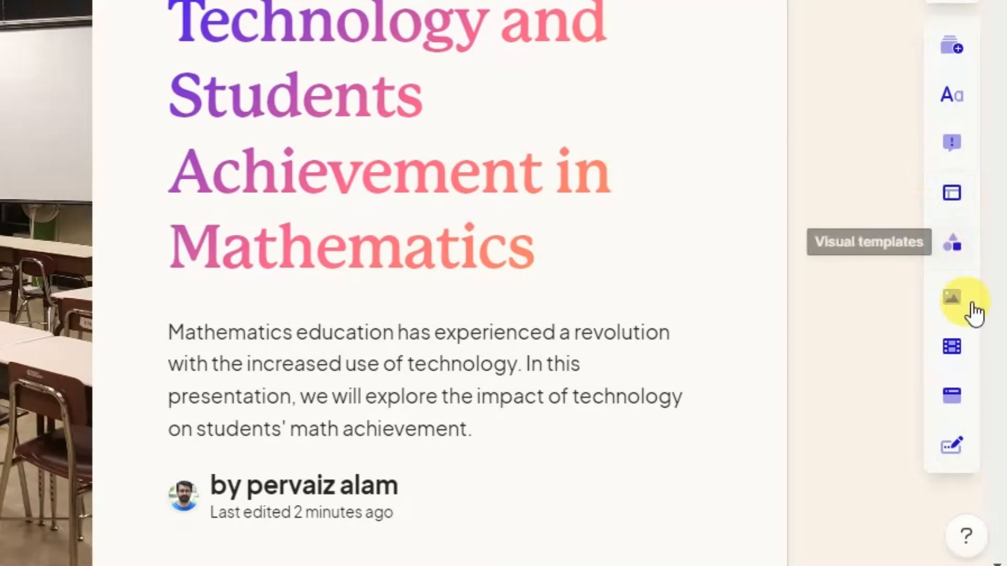
mouse_move(953, 347)
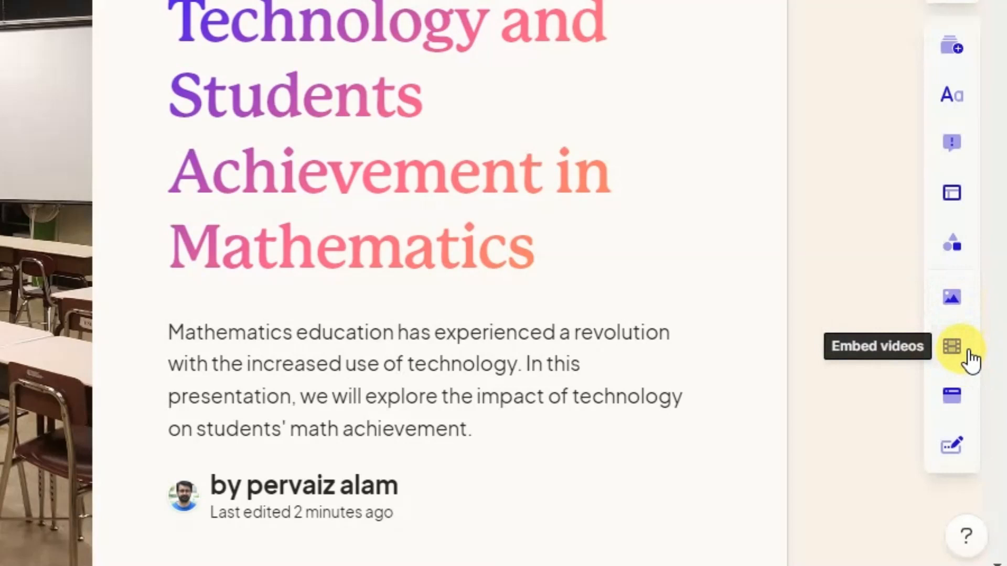
mouse_move(953, 396)
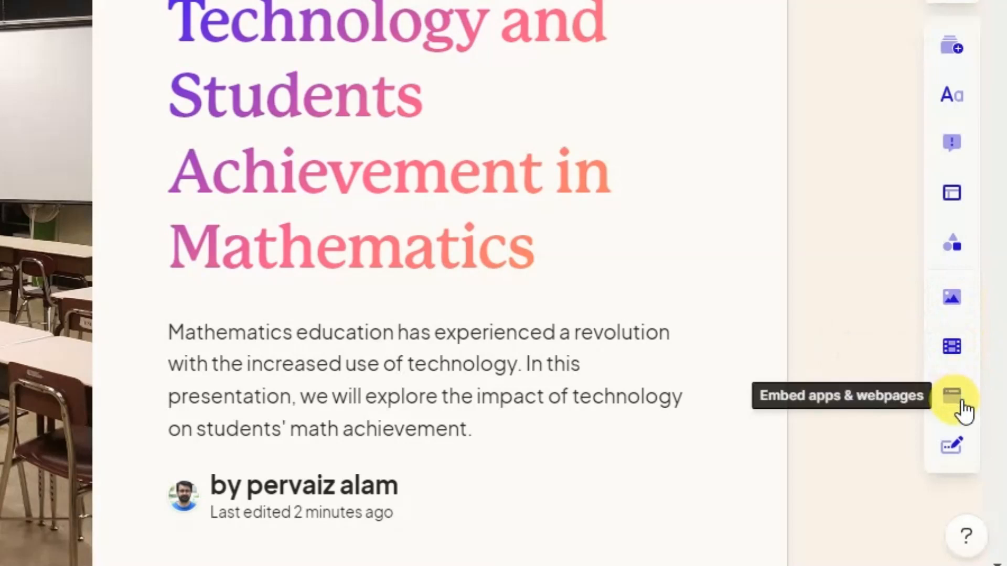
mouse_move(952, 347)
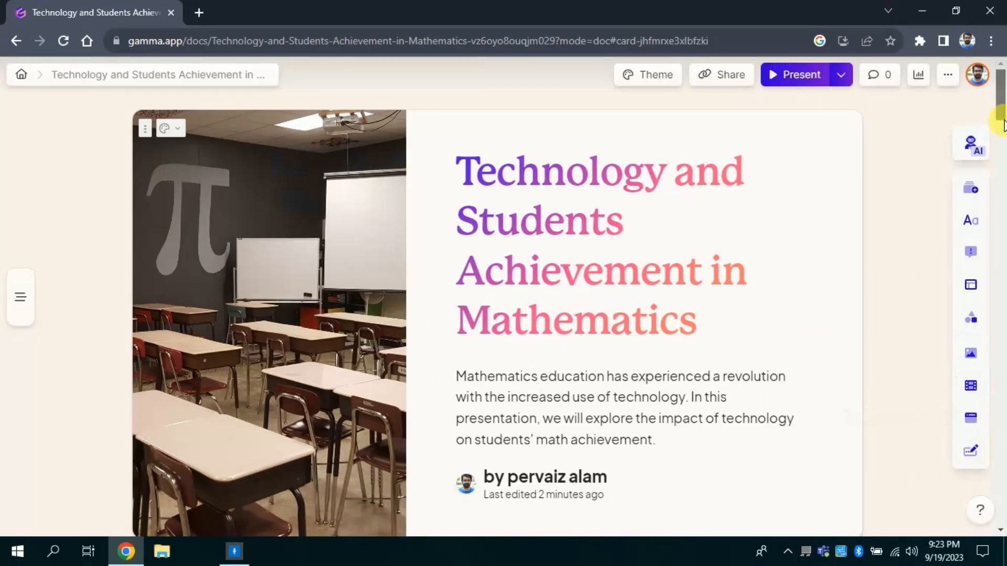
- Return to the top of the deck and bring up its Present/Duplicate/Export options menu
scroll(down, 3)
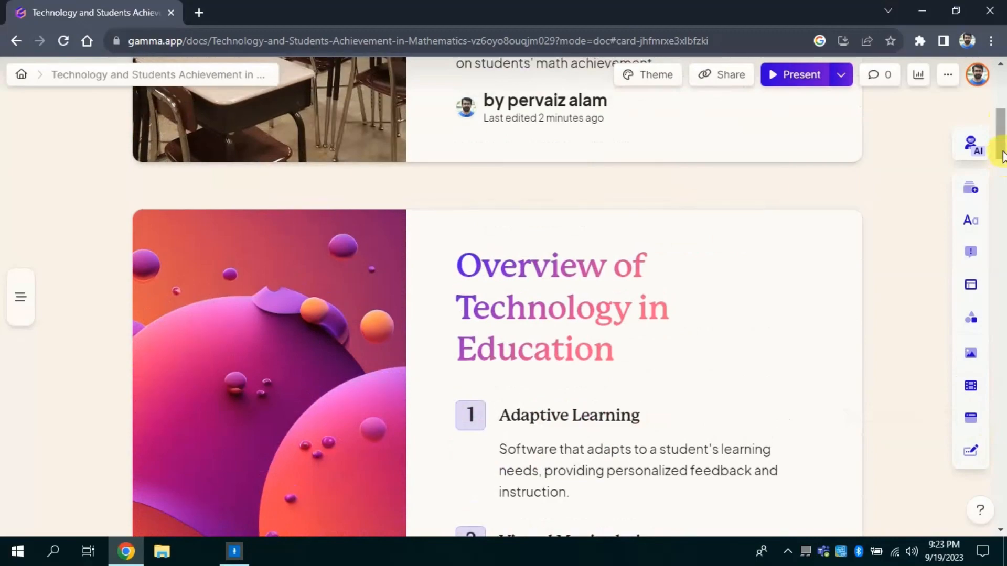
scroll(down, 3)
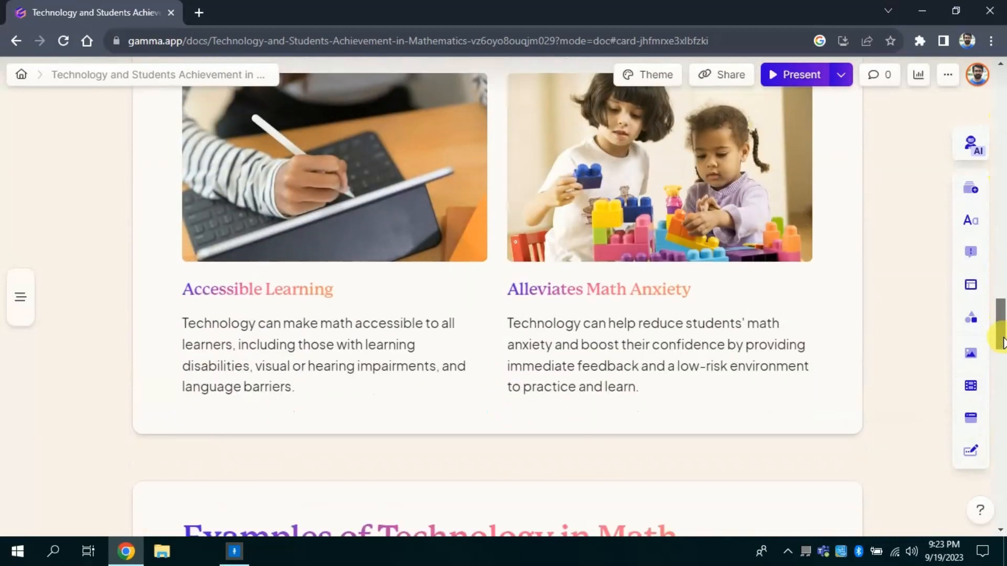
scroll(up, 3)
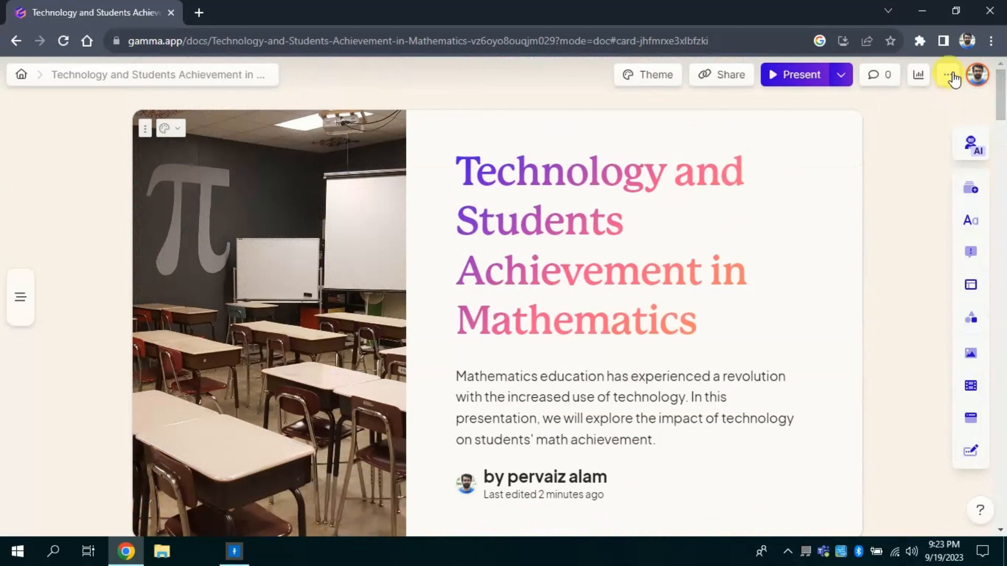
click(947, 75)
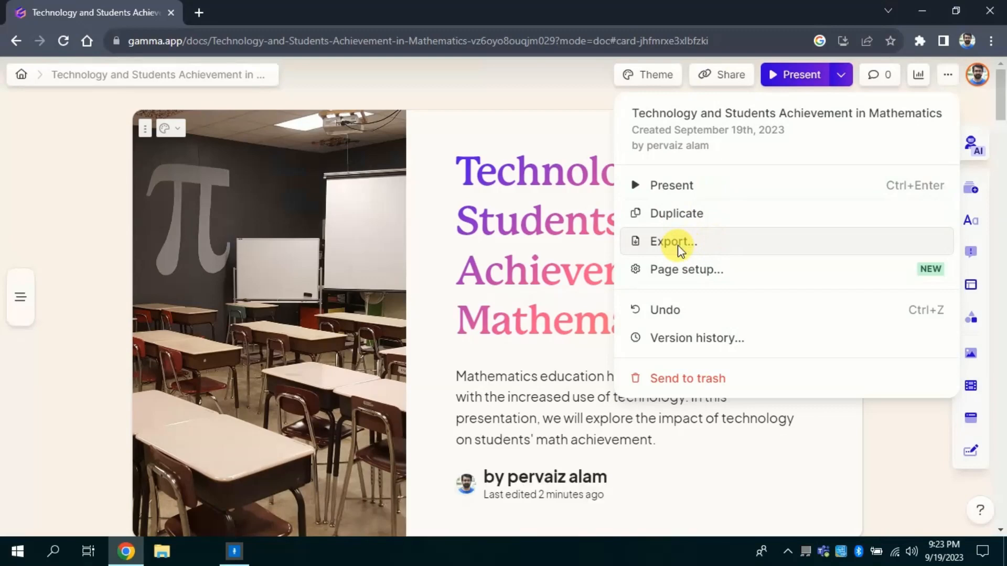
- Export the presentation to PowerPoint from the share dialog and wait until the export is ready
click(672, 241)
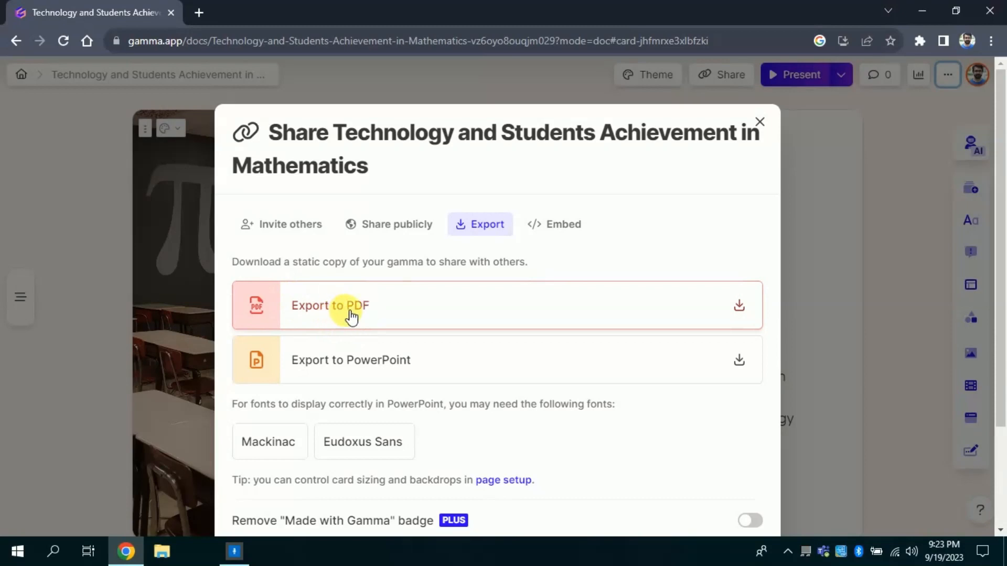
mouse_move(374, 371)
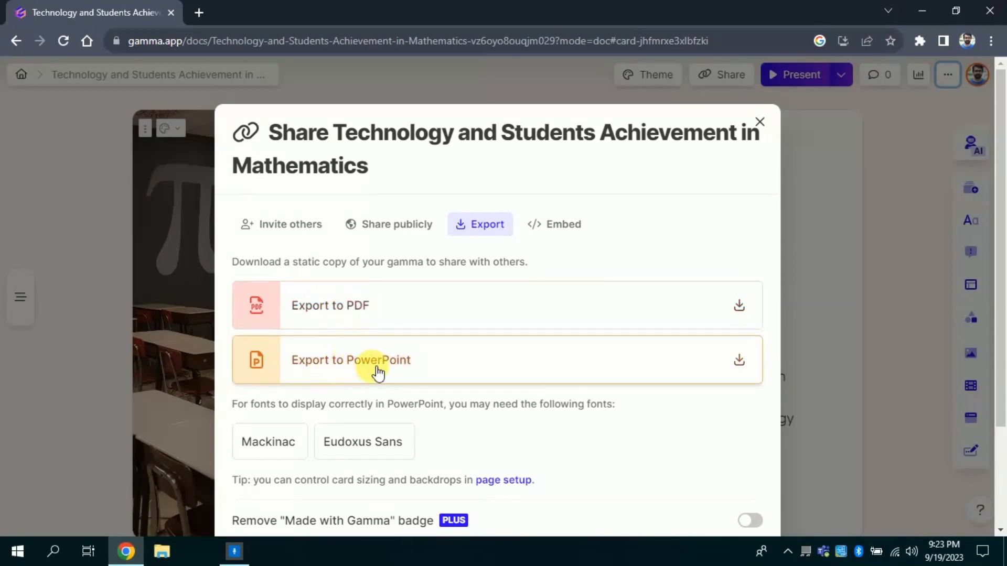
click(349, 360)
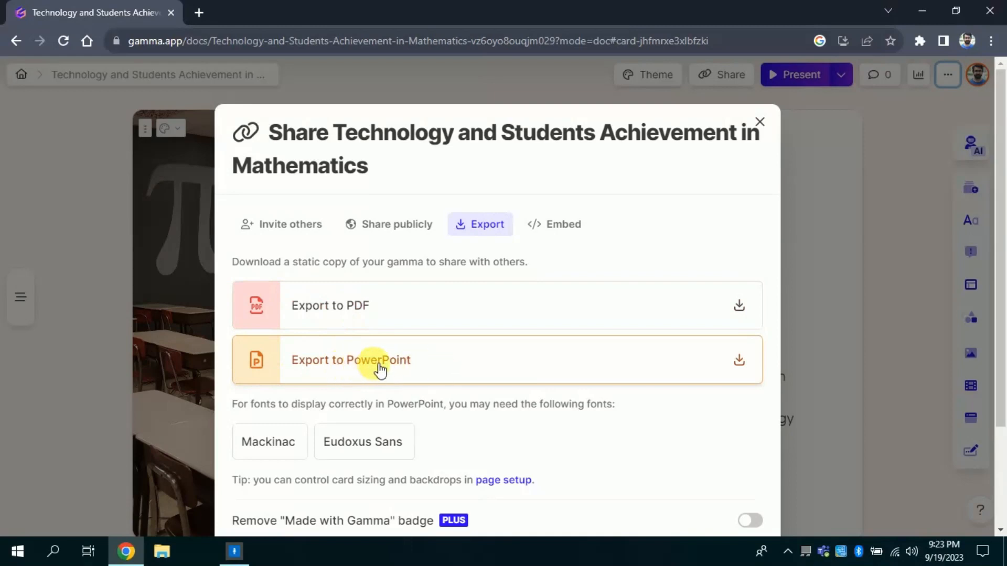
click(351, 360)
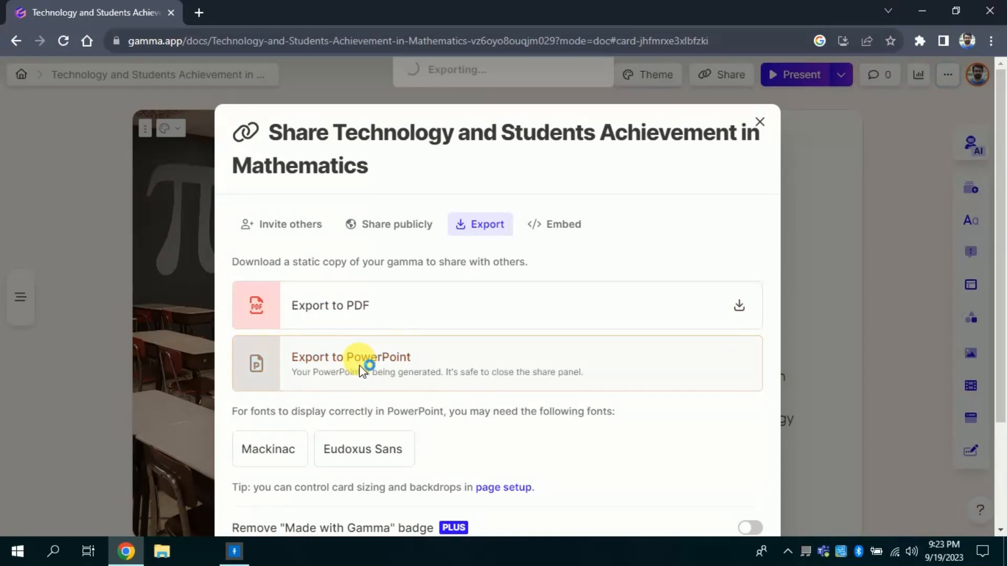
click(351, 357)
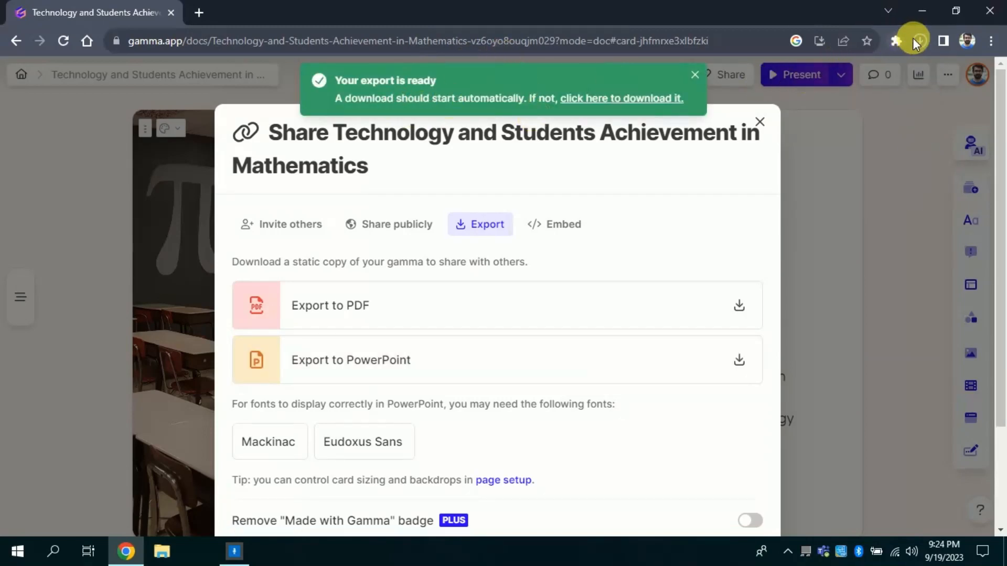
- Open the downloaded .pptx file from Chrome's downloads list into PowerPoint
click(921, 40)
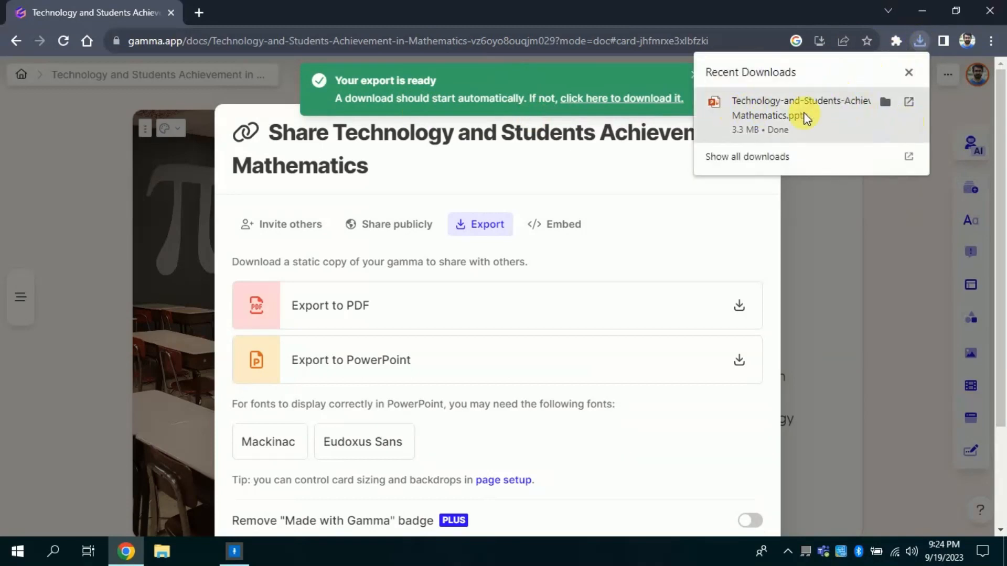
mouse_move(876, 108)
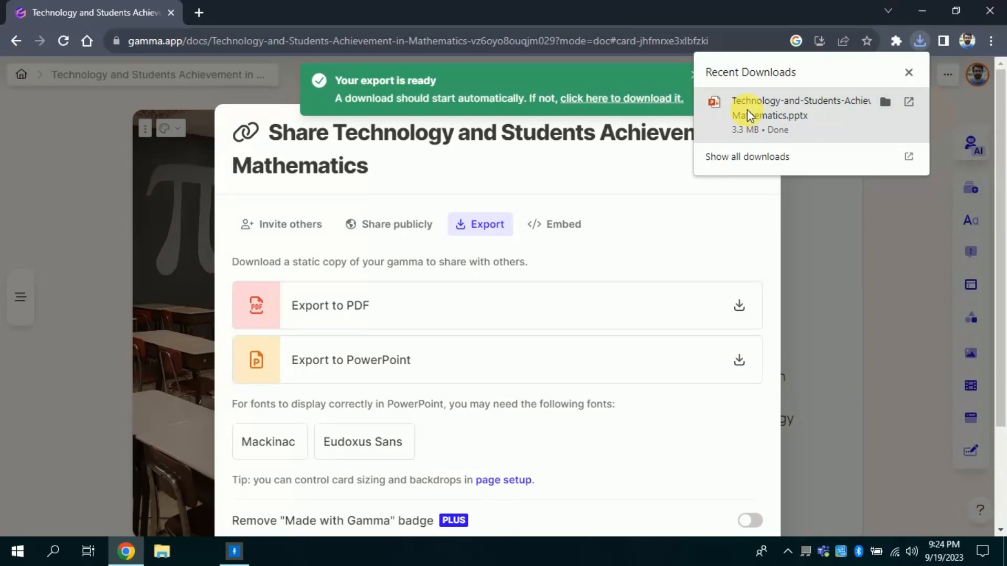
click(800, 108)
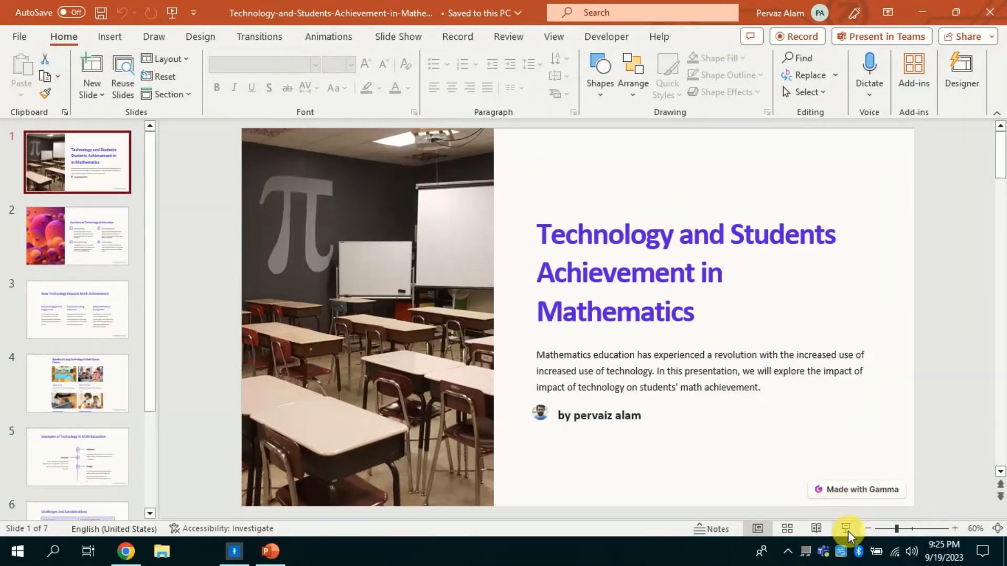
- Start the full-screen slideshow of the exported deck from the title slide
click(847, 530)
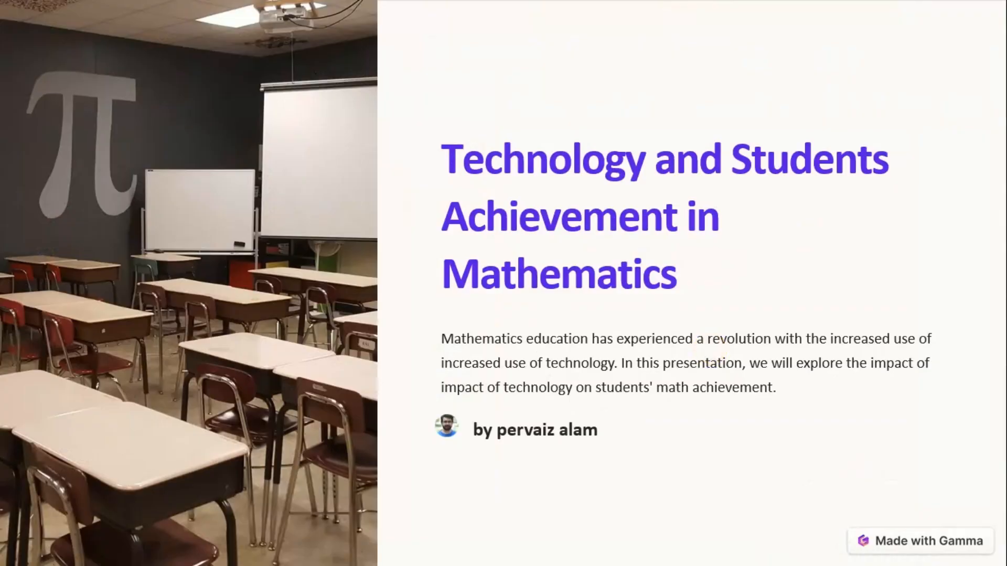